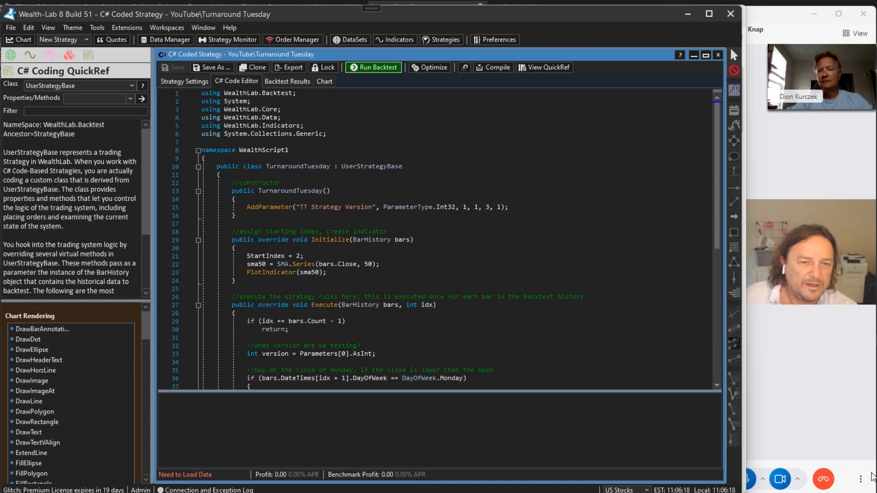
mouse_move(684, 449)
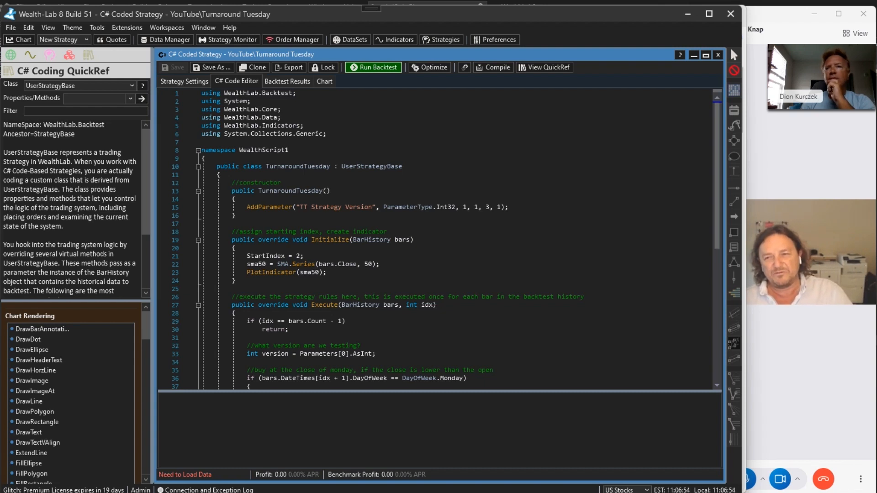
Switch from the Wealth-Lab strategy code to the Turnaround Tuesday article in Edge
key("alt+tab")
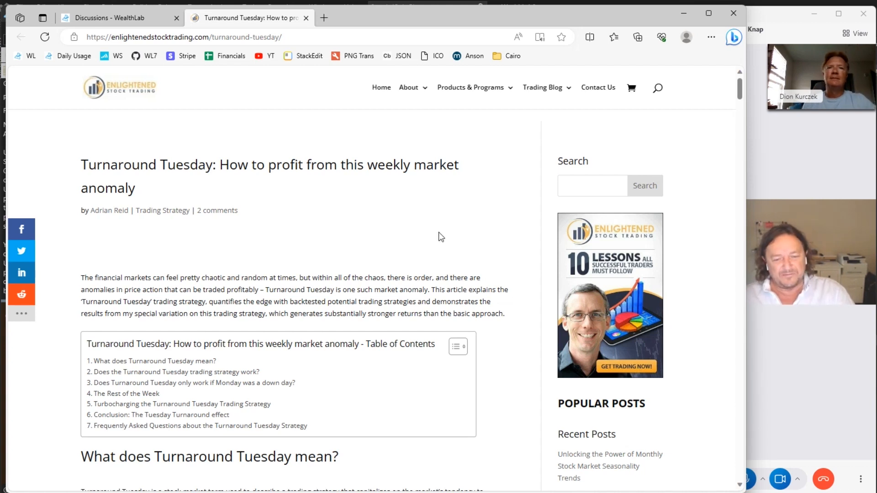
Scroll the article down to strategy #1's basic rules and its compounded equity chart
scroll("down", 3)
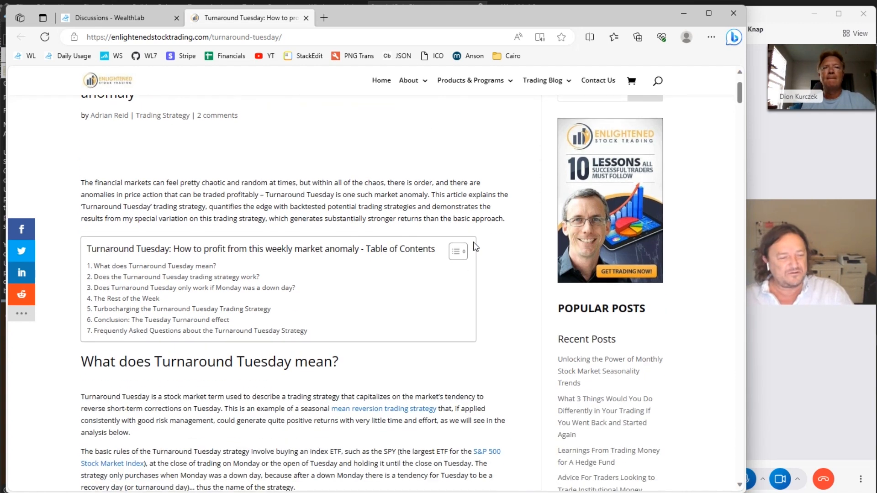
scroll("down", 3)
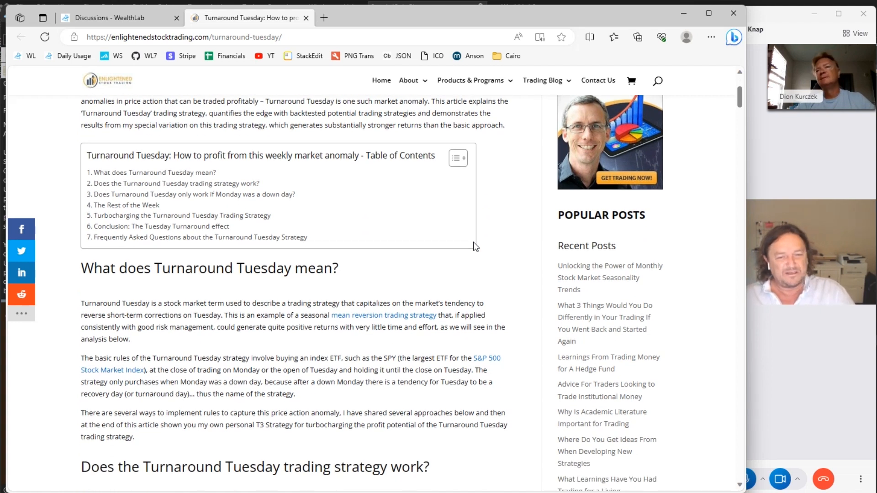
scroll("down", 3)
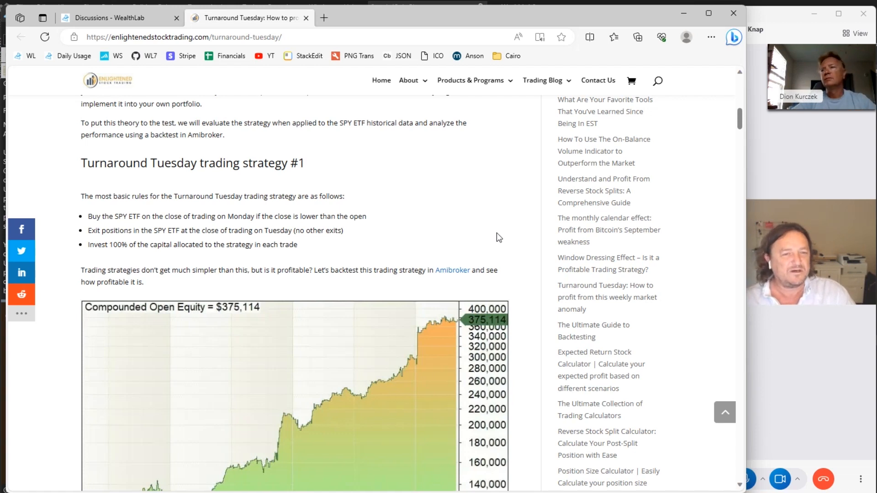
mouse_move(409, 239)
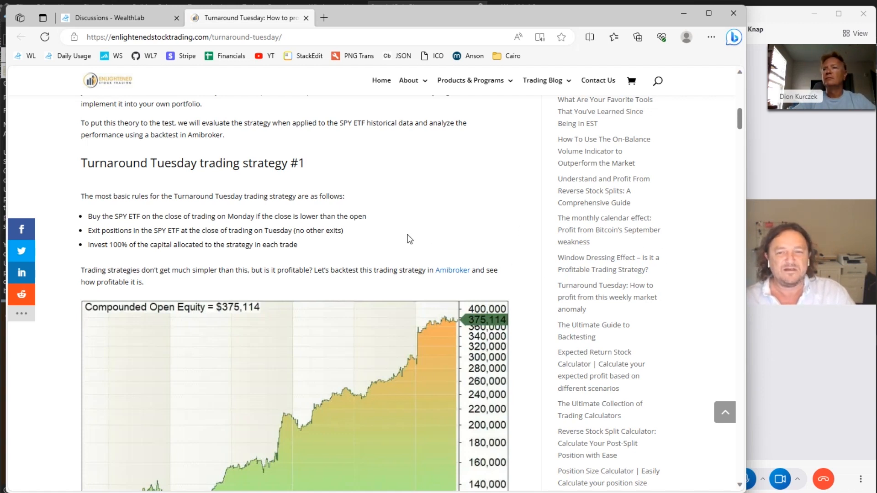
scroll("down", 3)
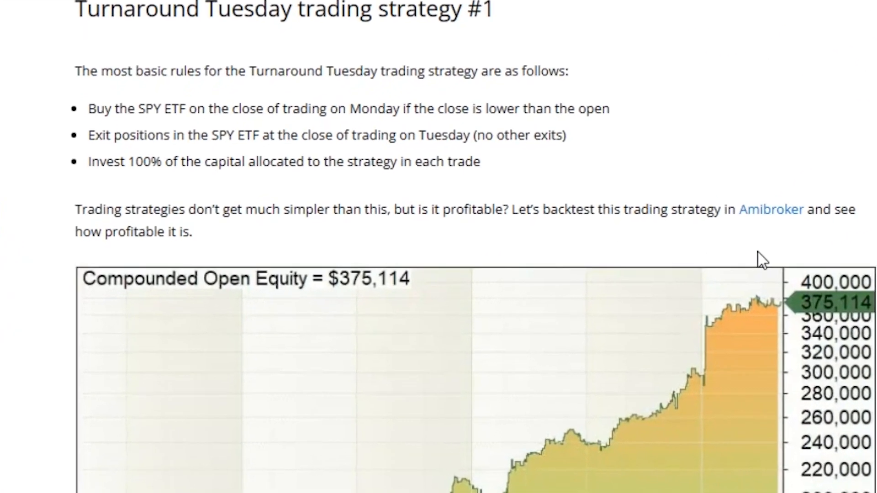
scroll("down", 3)
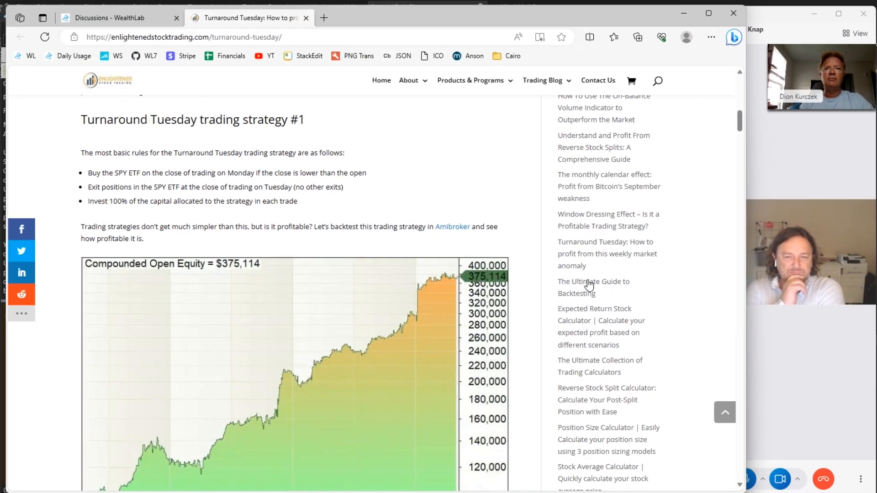
mouse_move(587, 286)
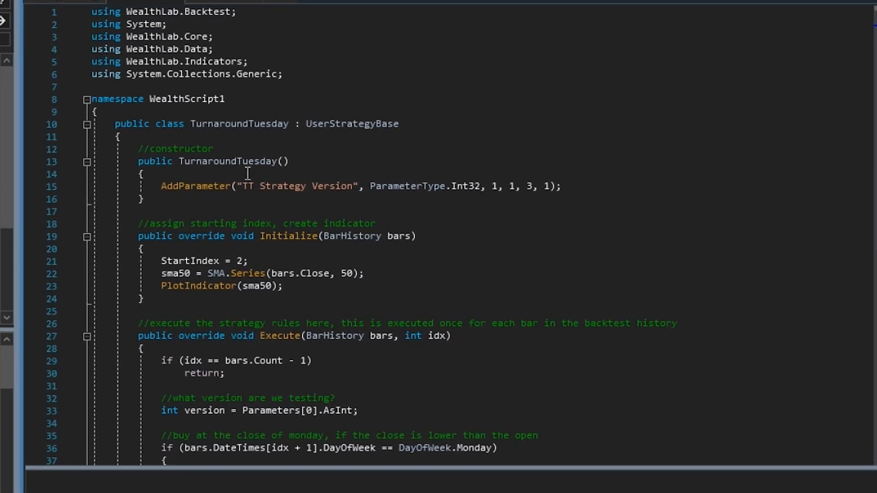
mouse_move(275, 186)
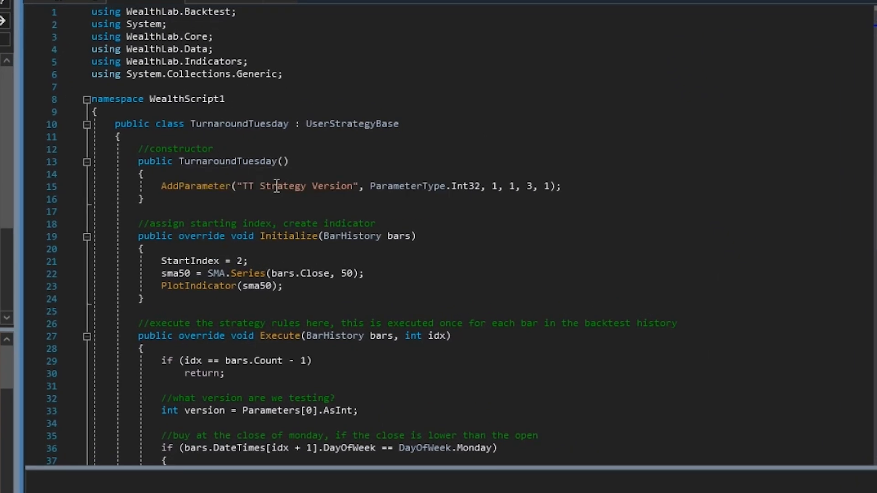
double_click(194, 186)
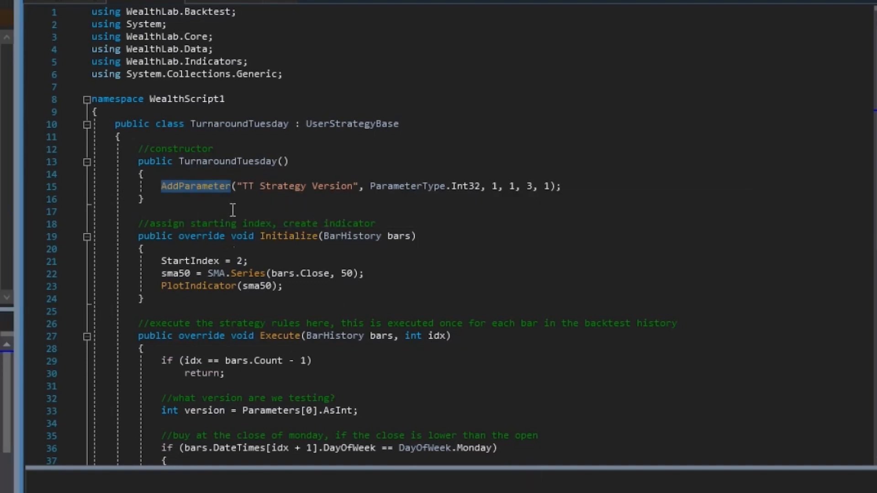
mouse_move(302, 194)
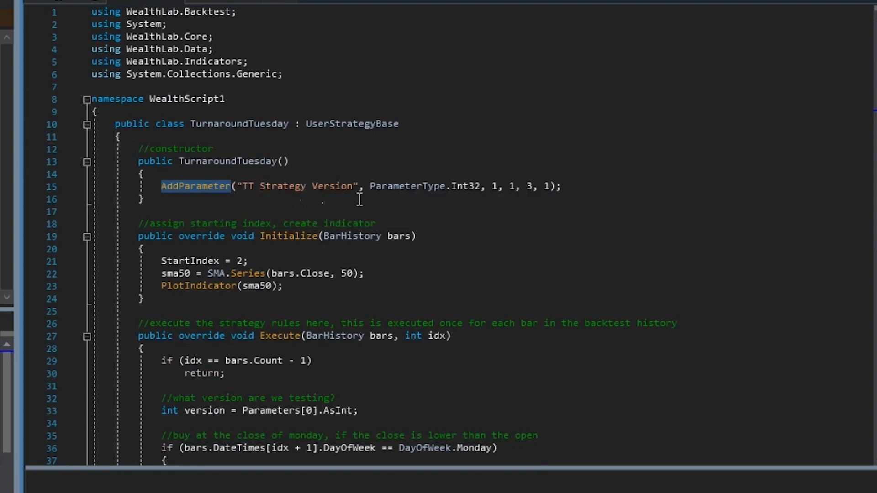
mouse_move(509, 190)
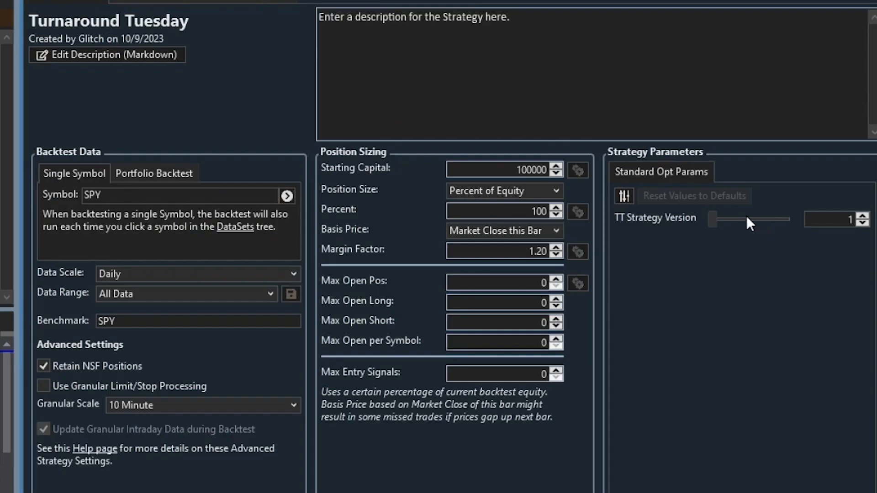
left_click_drag(713, 220, 788, 219)
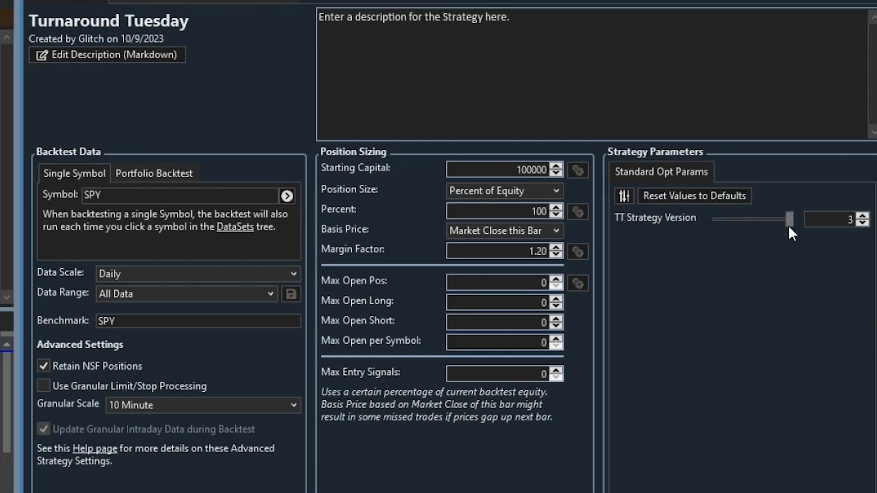
left_click_drag(788, 219, 754, 219)
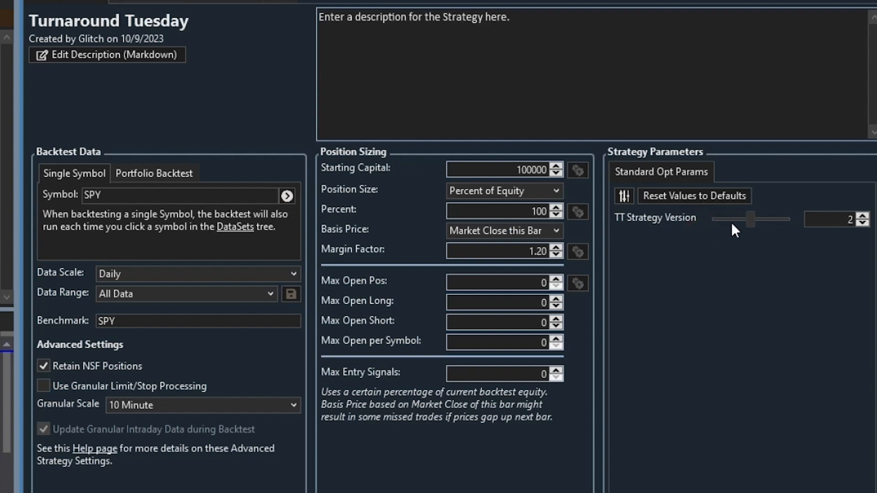
left_click_drag(755, 219, 712, 220)
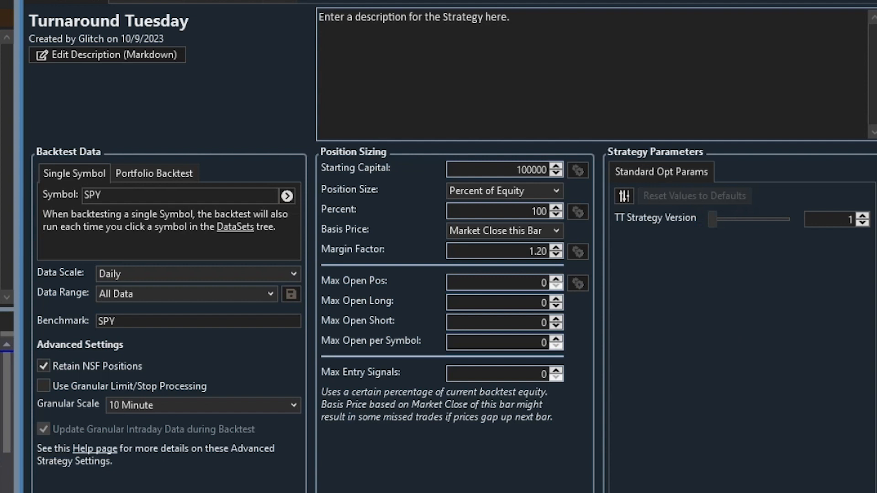
left_click(135, 196)
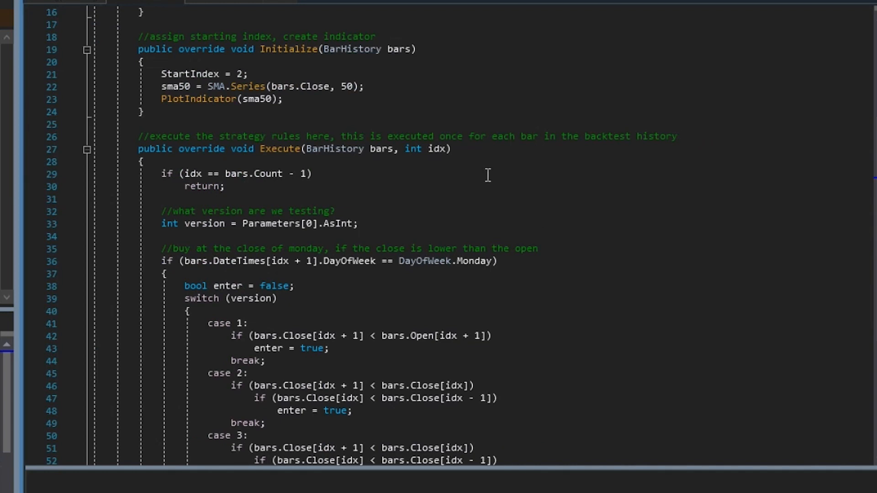
mouse_move(201, 173)
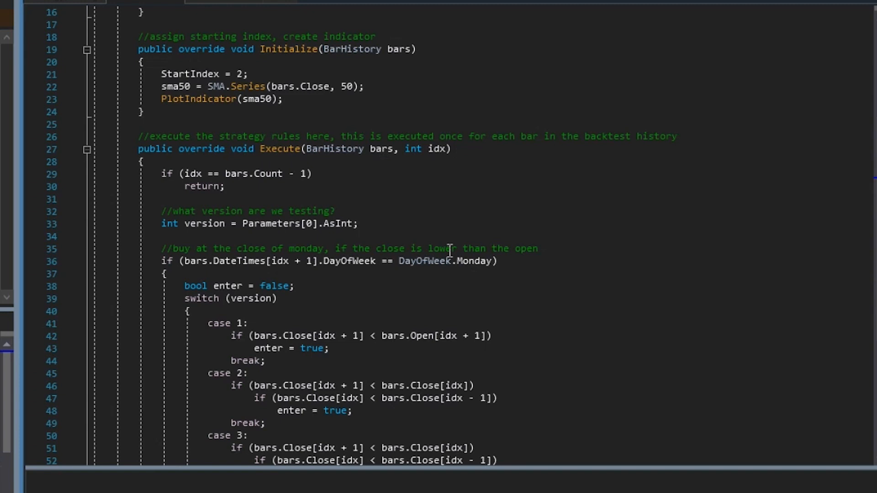
left_click(677, 136)
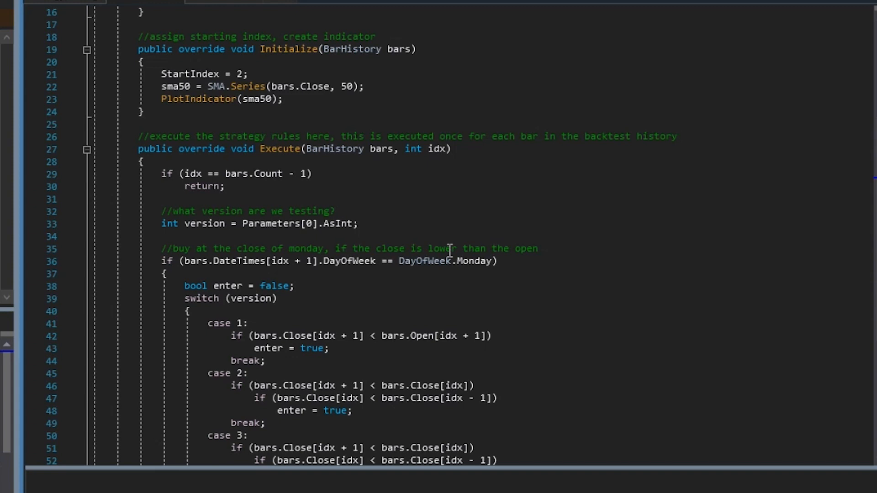
mouse_move(440, 149)
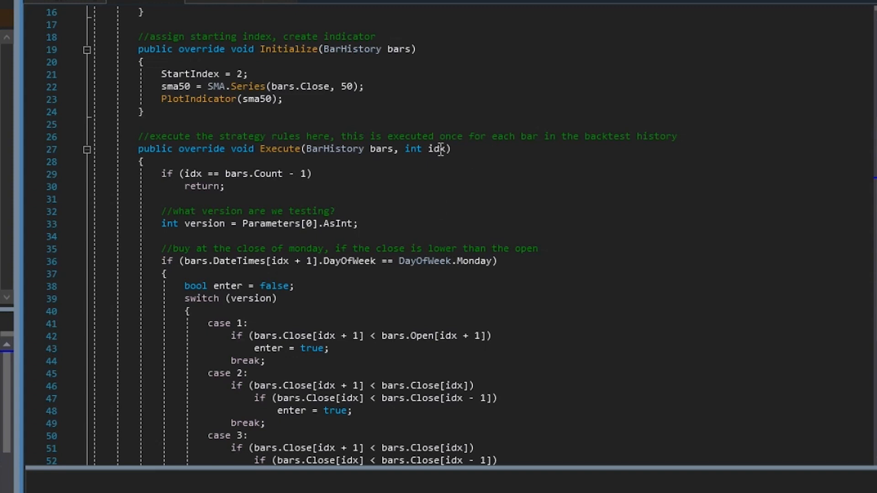
double_click(436, 149)
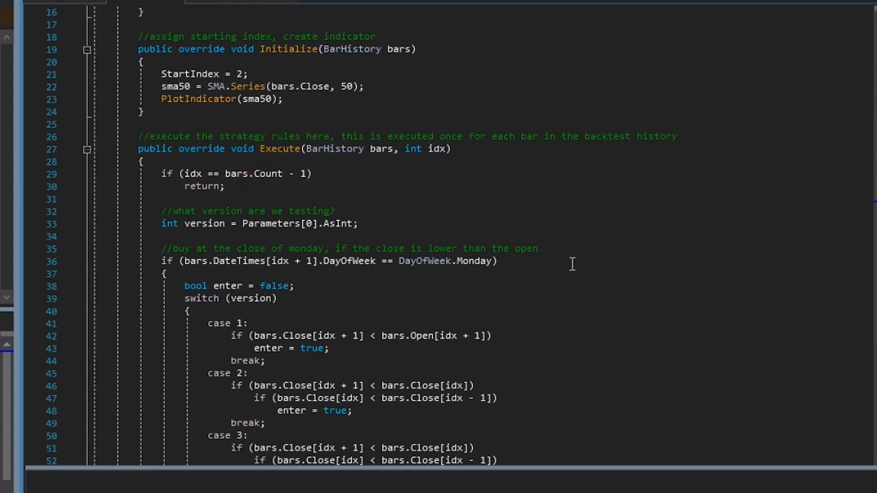
left_click(224, 186)
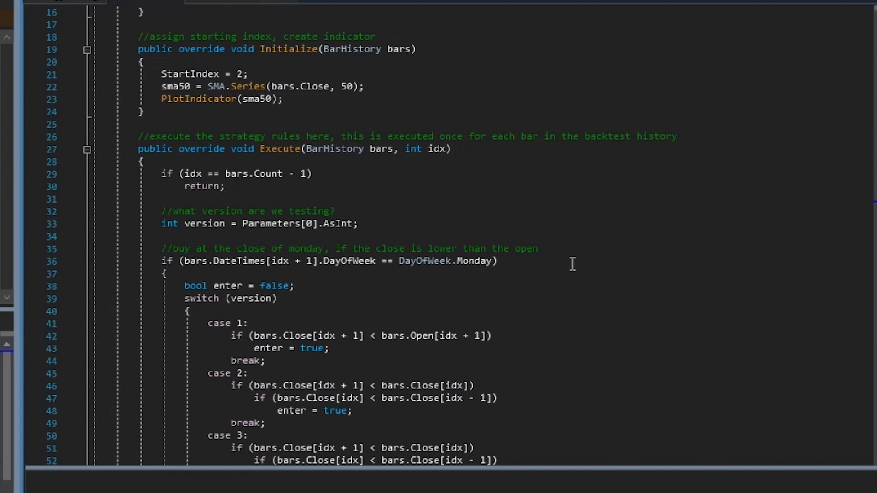
left_click(224, 186)
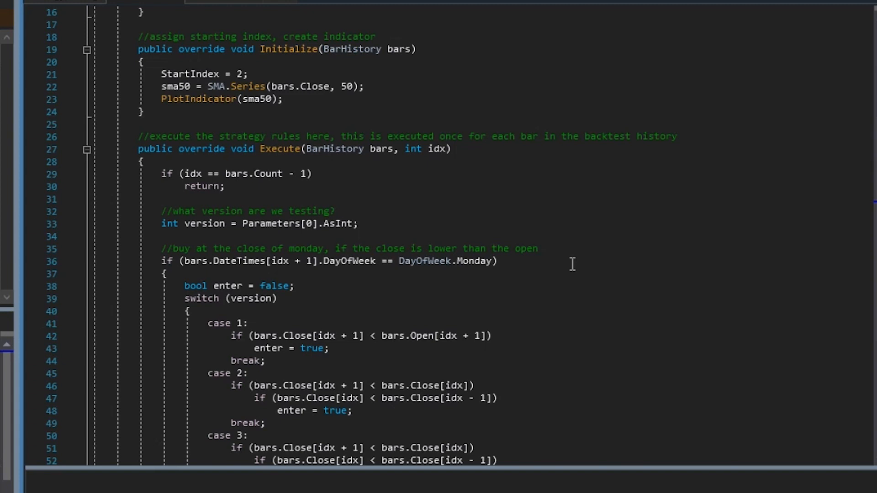
left_click(224, 186)
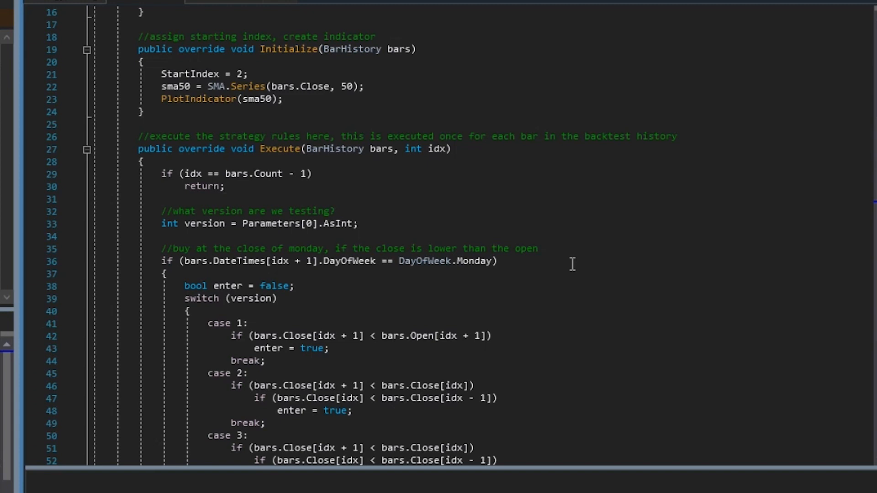
left_click(224, 187)
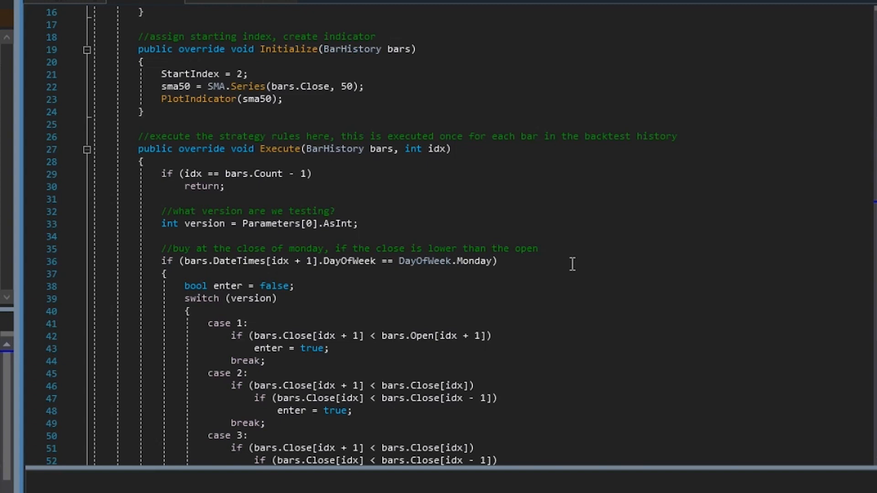
left_click(224, 187)
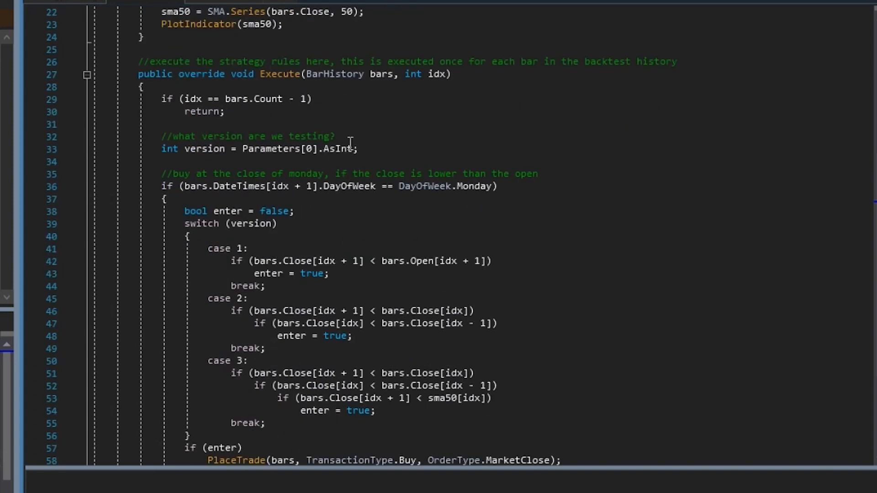
mouse_move(460, 137)
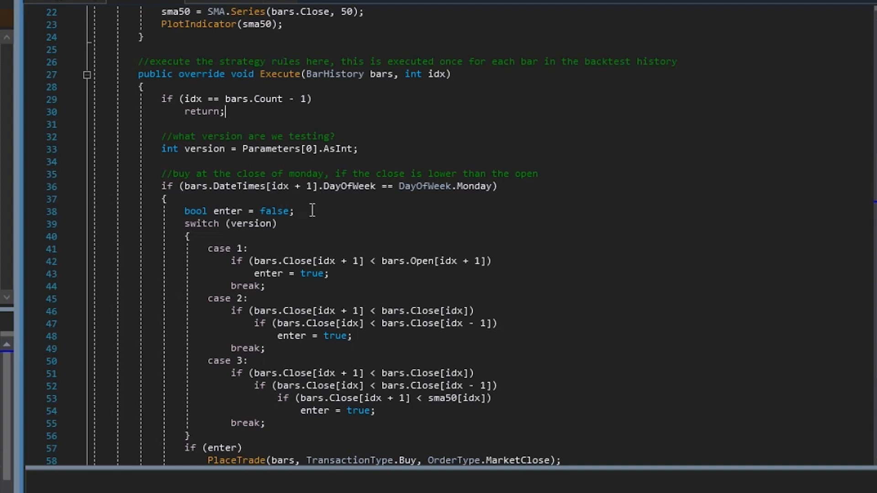
mouse_move(317, 204)
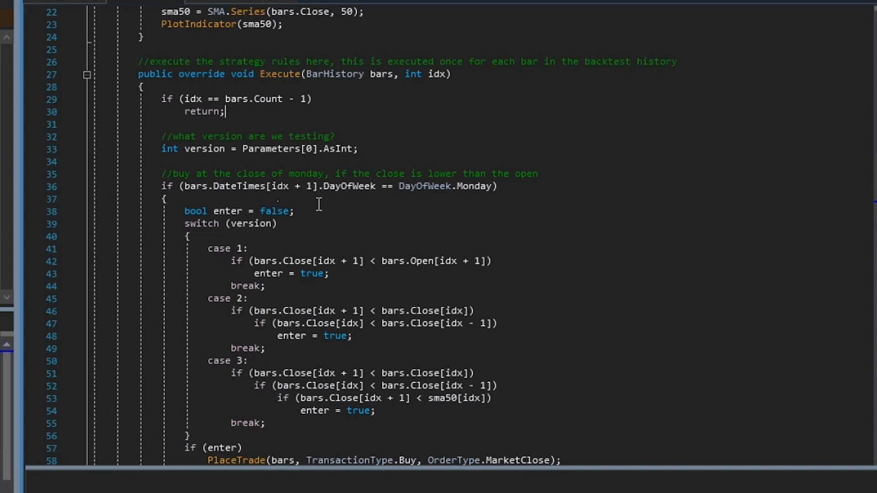
mouse_move(218, 162)
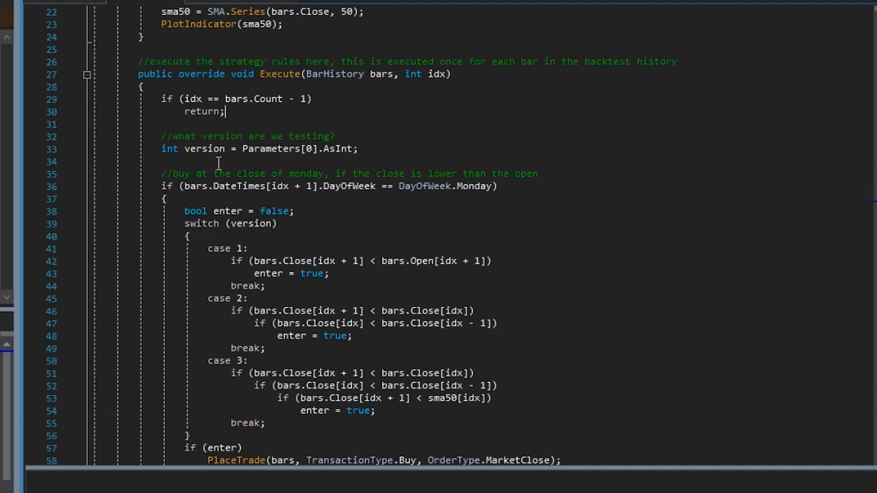
mouse_move(316, 189)
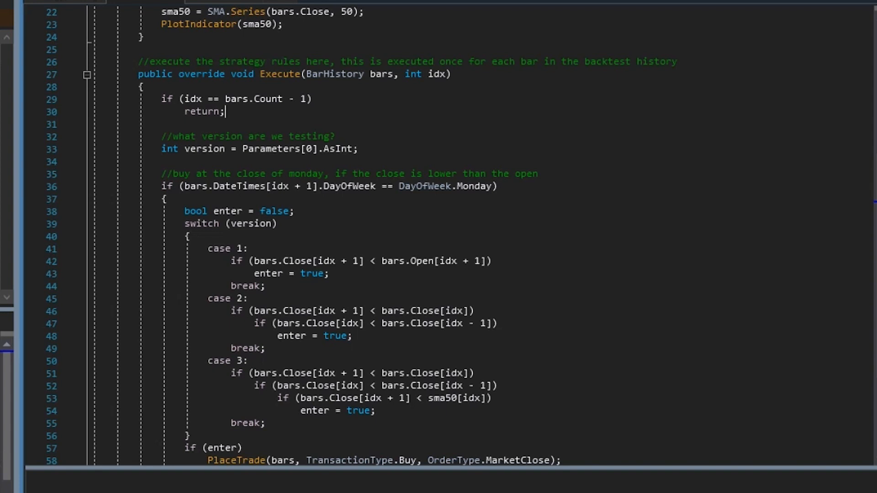
double_click(475, 187)
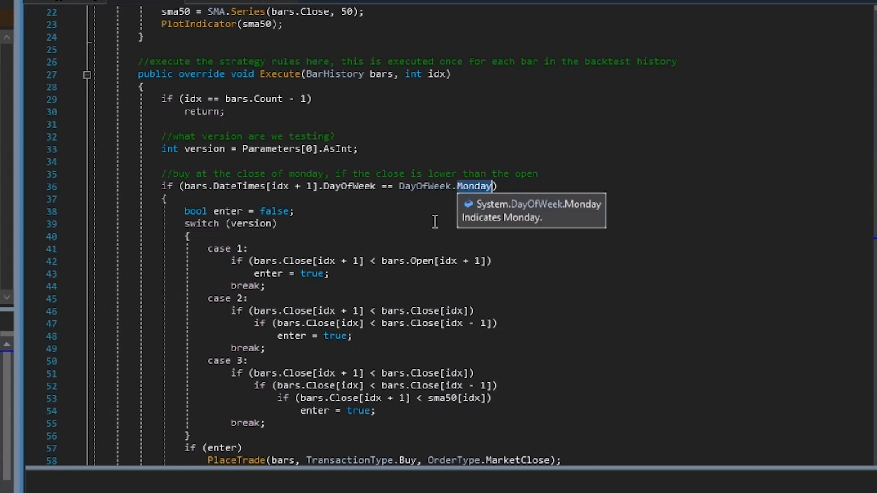
scroll("down", 3)
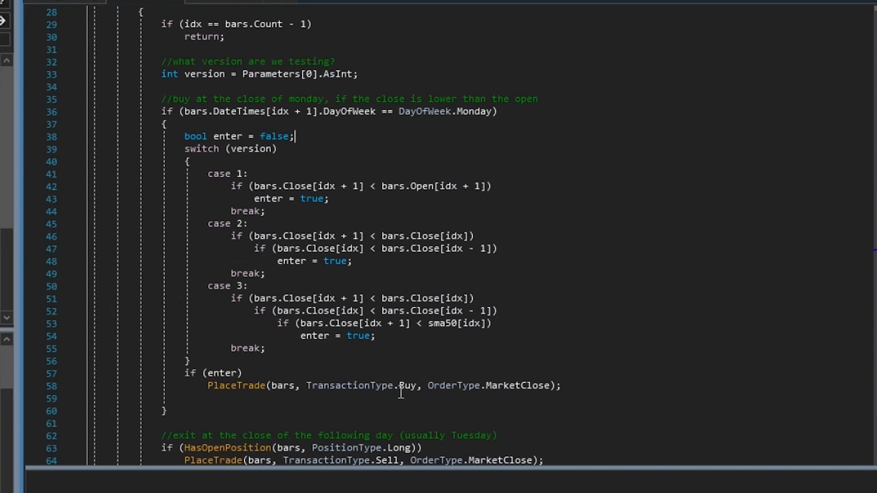
double_click(517, 385)
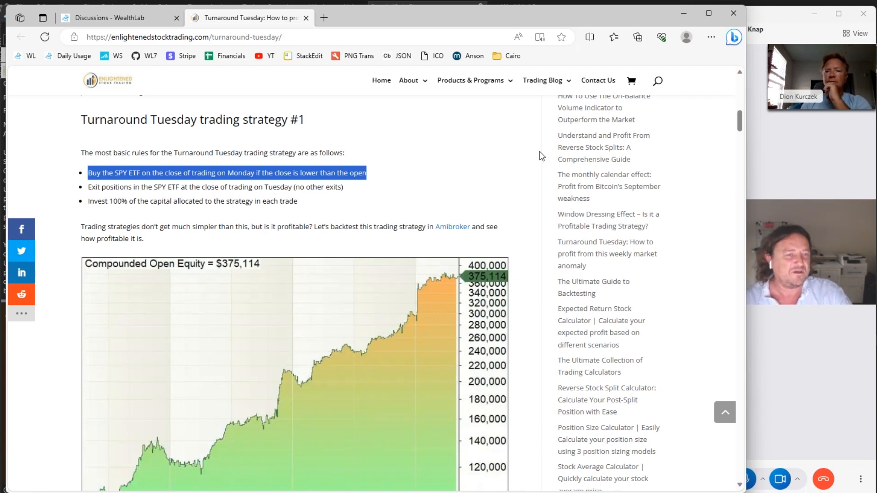
mouse_move(592, 264)
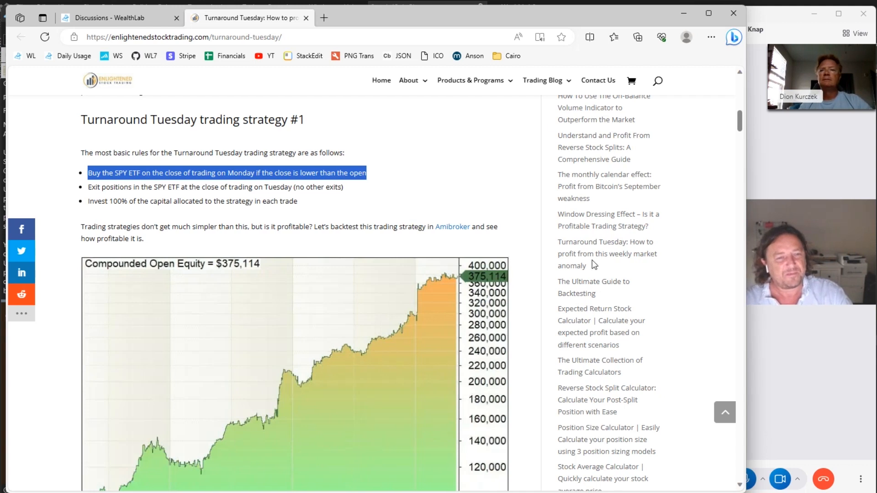
Scroll slightly to show strategy #1's full 1995–2020 compounded equity chart
scroll("down", 3)
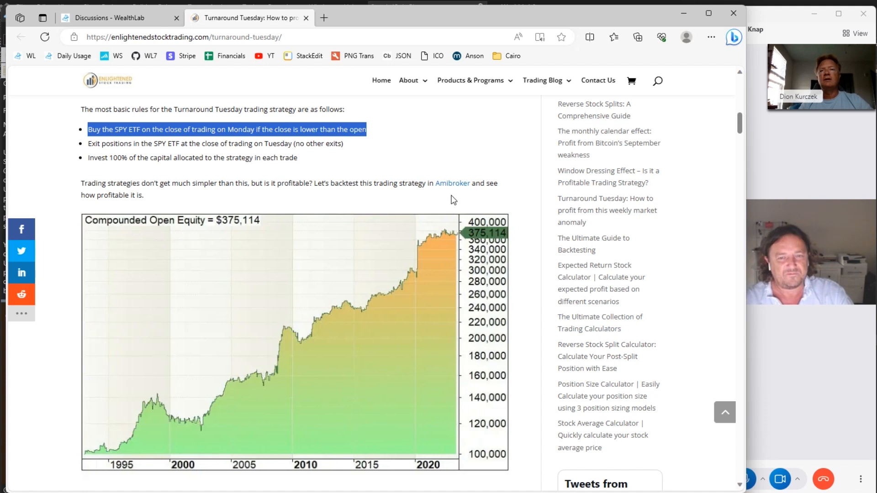
mouse_move(711, 37)
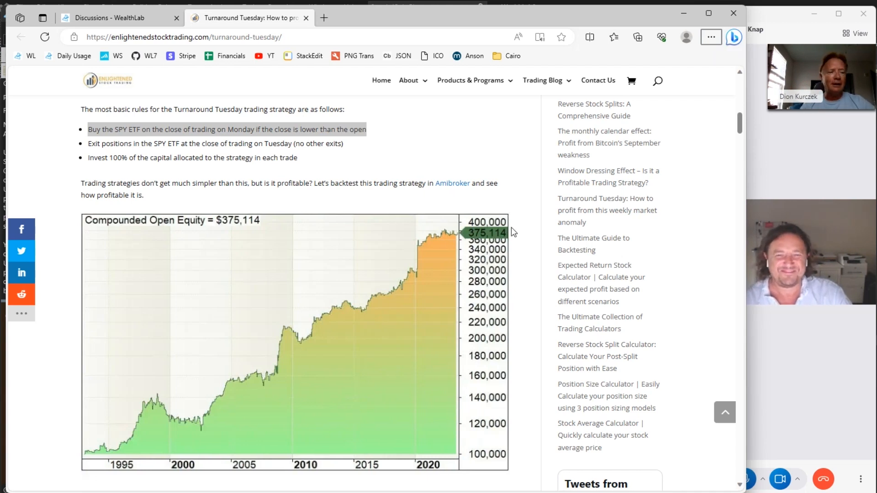
mouse_move(523, 278)
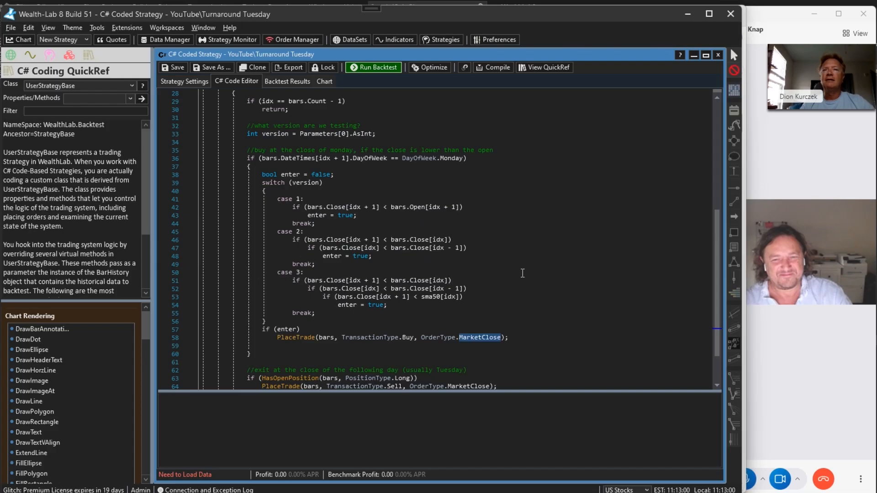
Backtest on SPY ($259,609 profit, 4.26% APR) and show the equity curve without benchmark
left_click(184, 81)
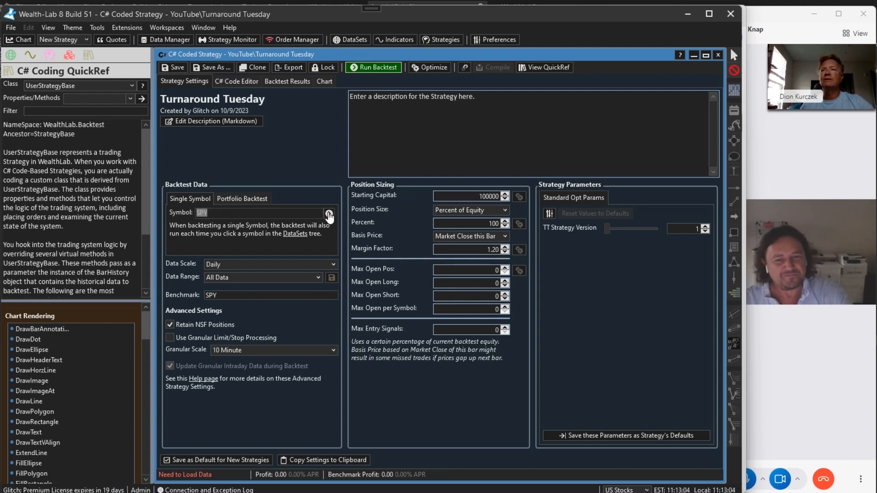
left_click(328, 213)
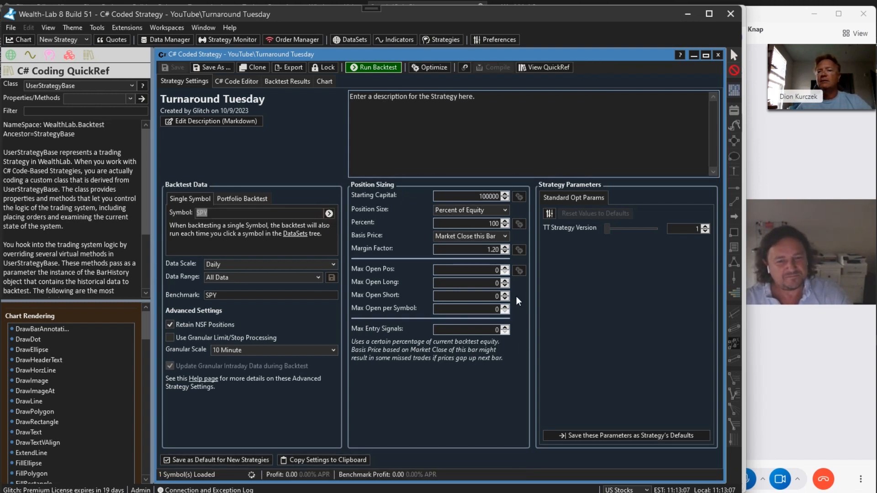
left_click(373, 67)
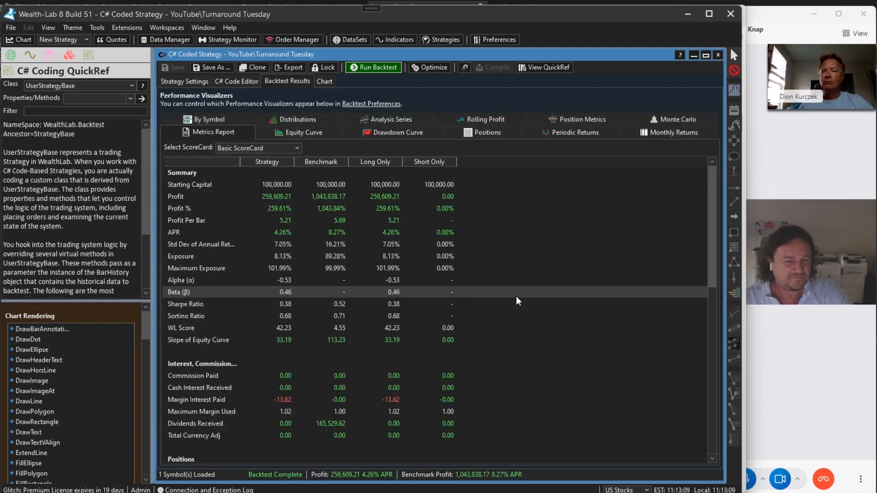
left_click(300, 132)
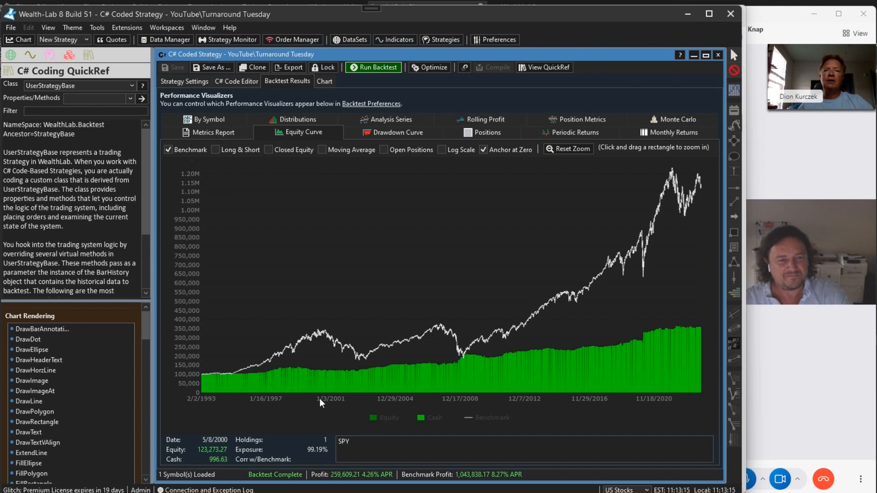
mouse_move(555, 359)
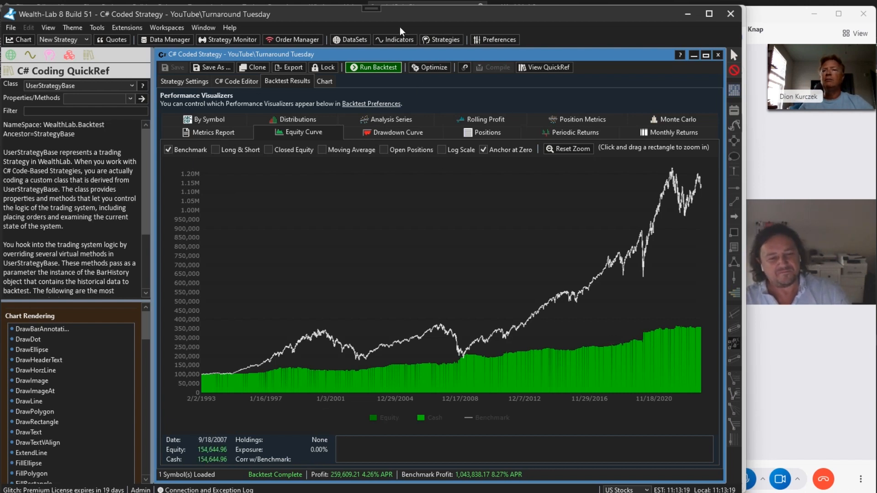
left_click(169, 149)
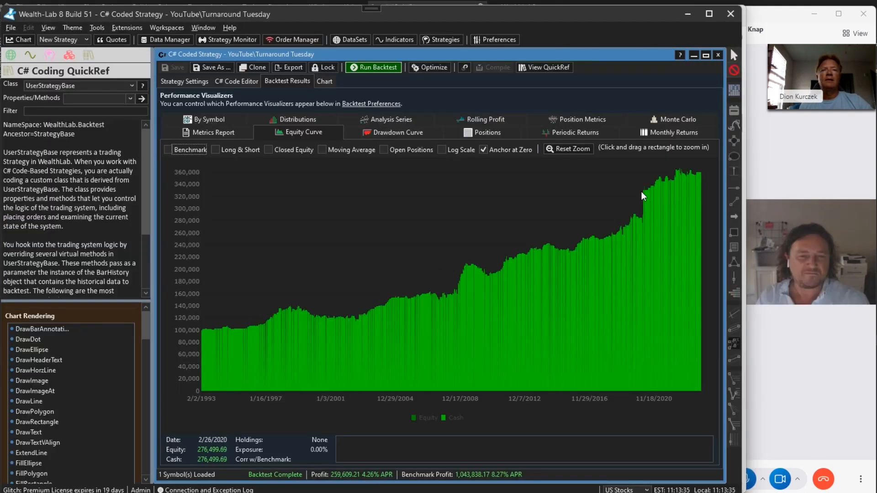
mouse_move(646, 192)
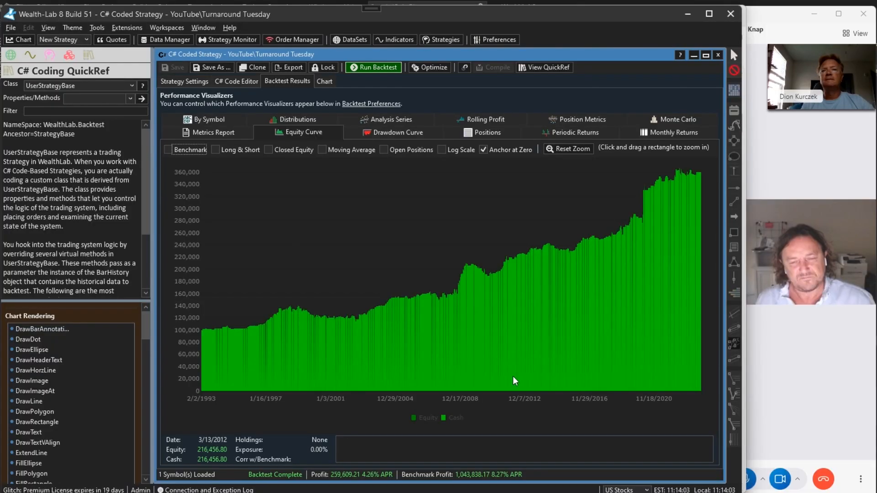
mouse_move(588, 229)
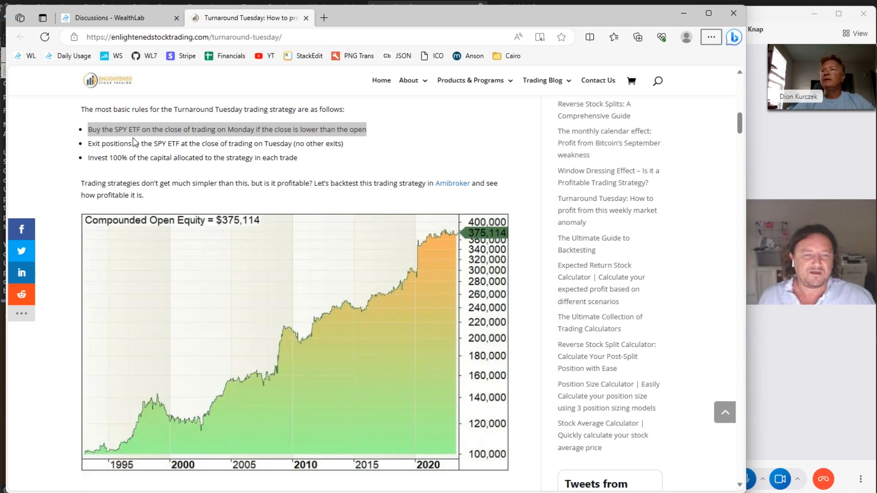
mouse_move(237, 140)
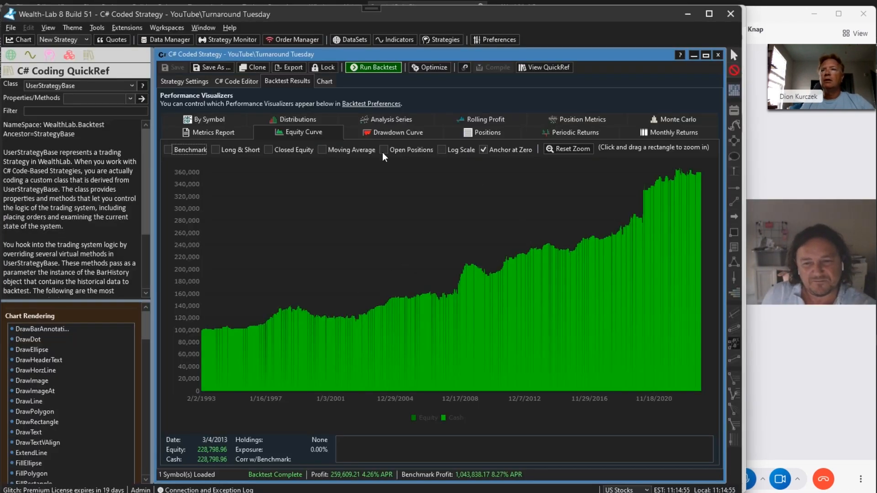
Turn the benchmark line back on, view the drawdown curve, then return to the equity curve
left_click(169, 149)
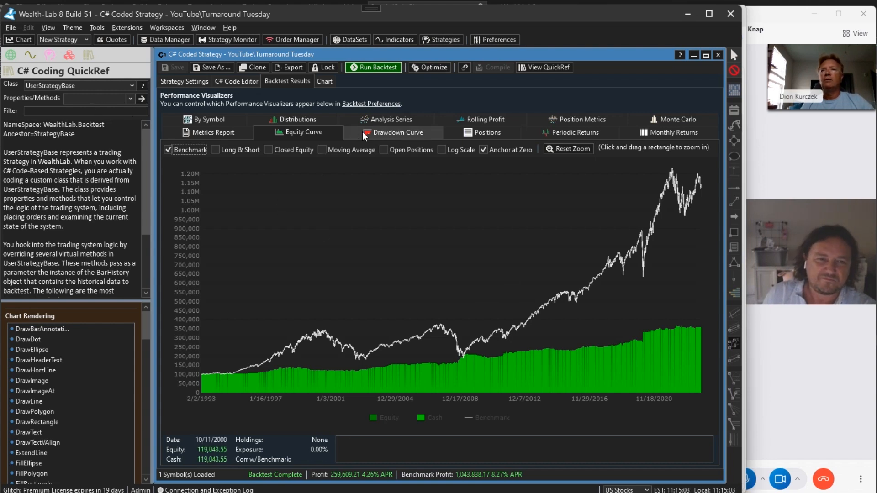
left_click(396, 132)
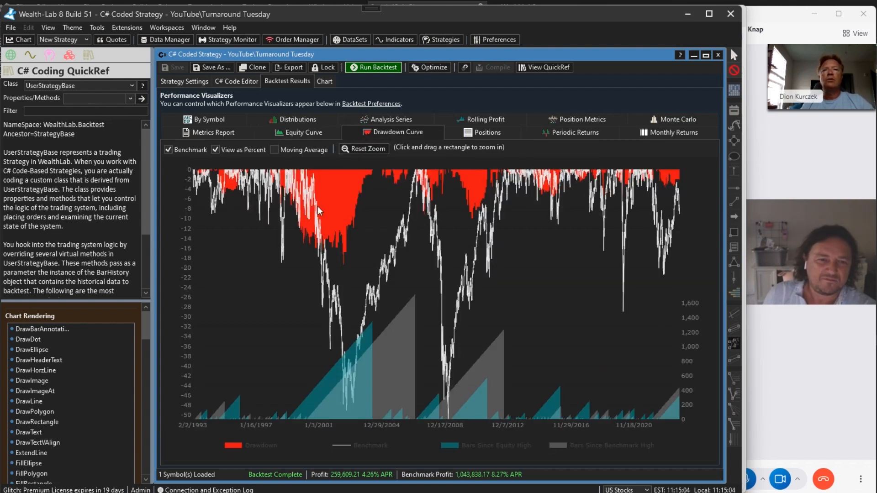
left_click(300, 132)
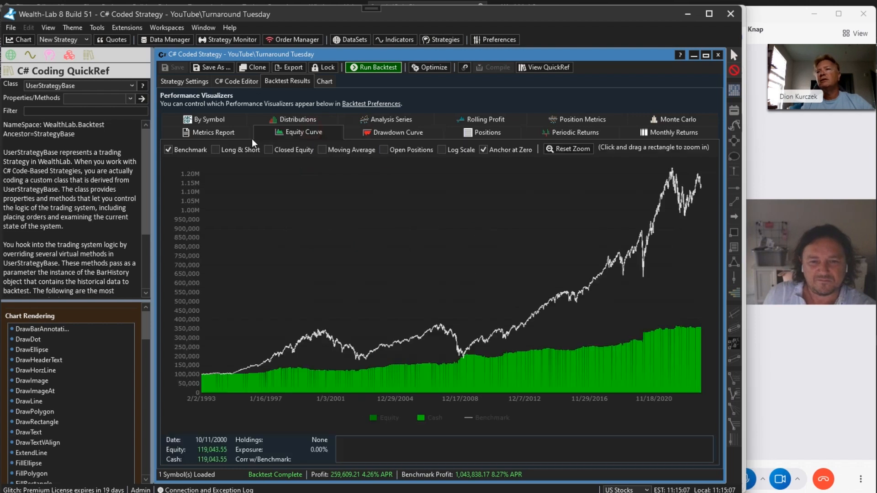
left_click(211, 132)
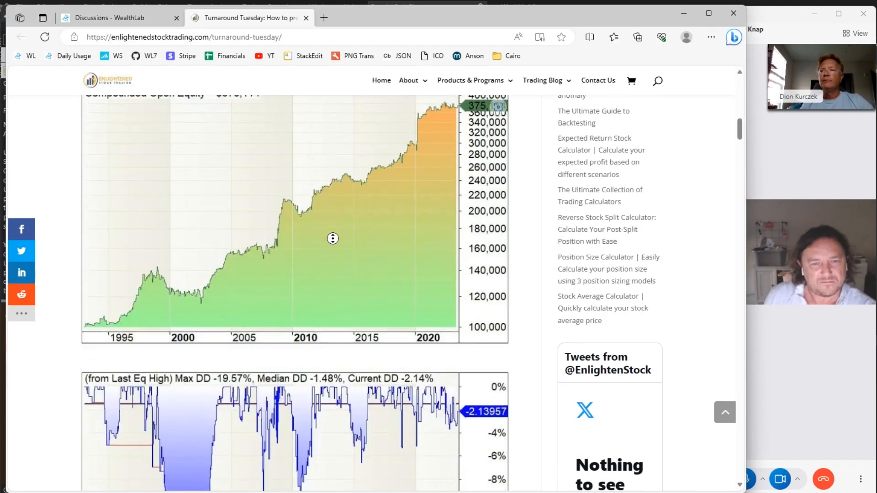
Scroll to strategy #2's two-down-day rules and its $162,299 equity chart
scroll("down", 3)
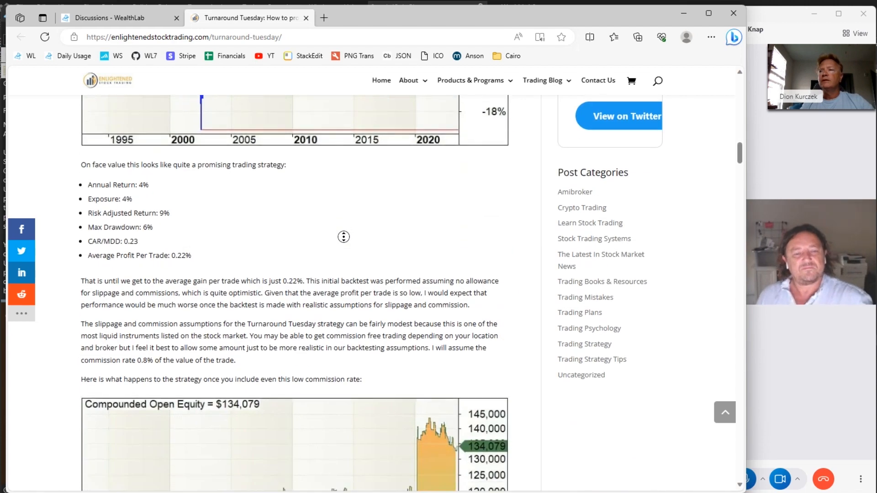
scroll("down", 3)
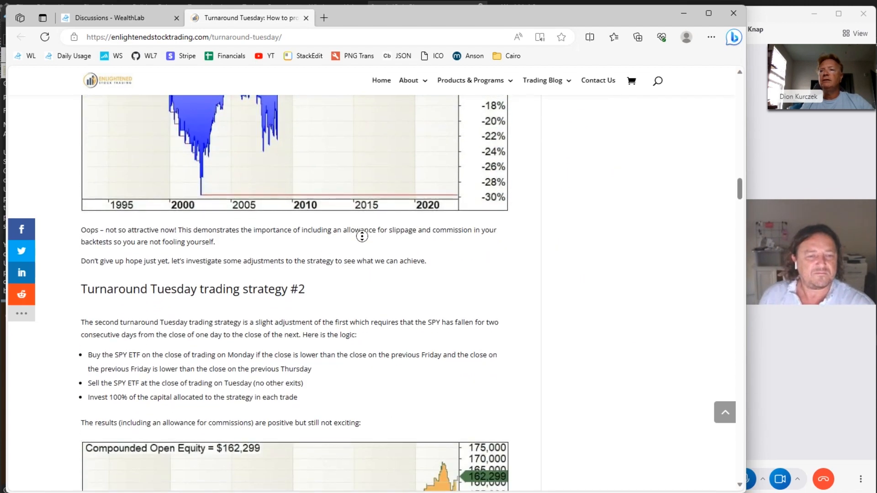
scroll("down", 3)
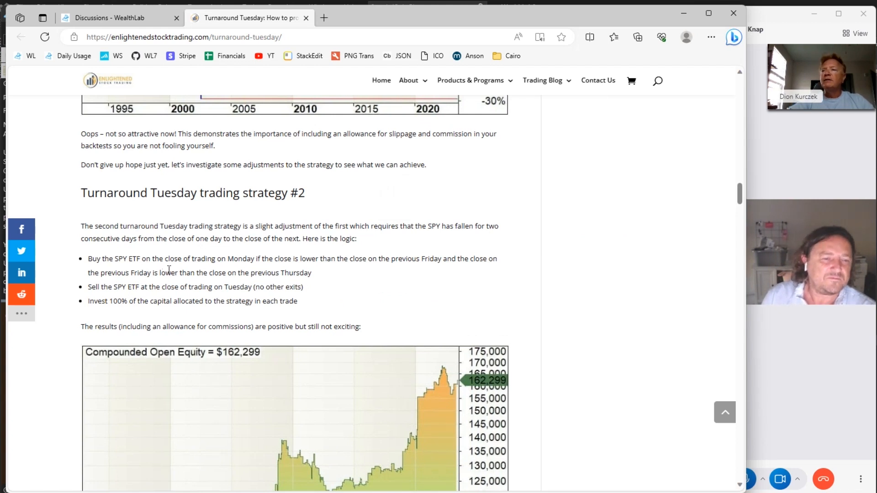
mouse_move(275, 272)
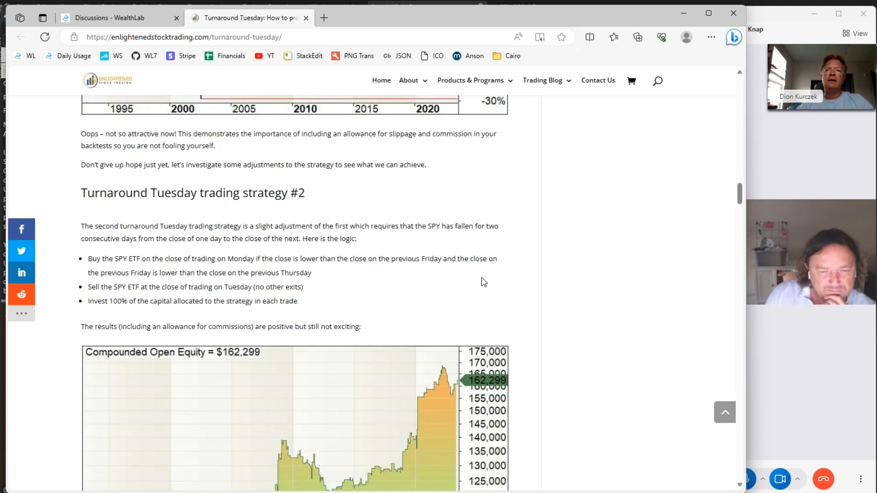
mouse_move(110, 297)
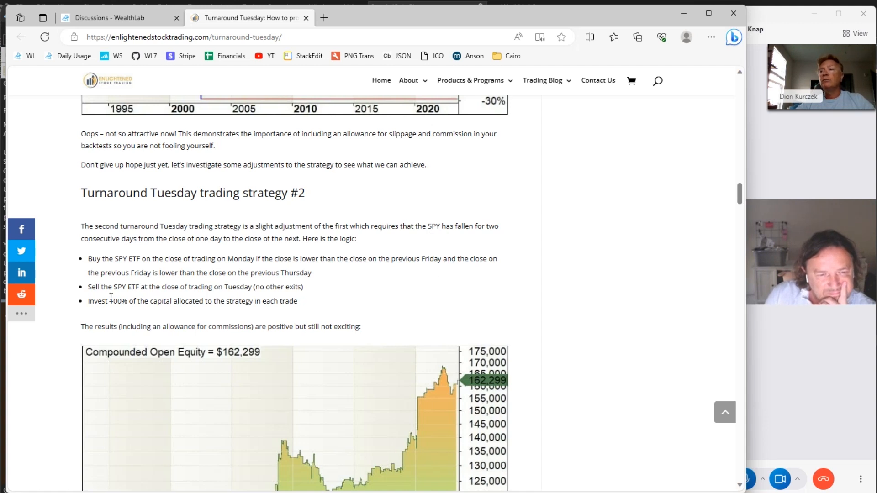
mouse_move(326, 289)
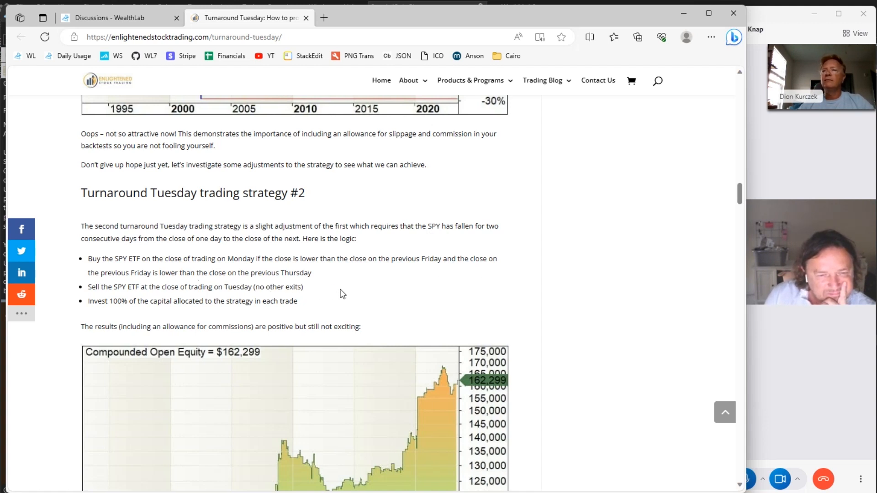
scroll("down", 3)
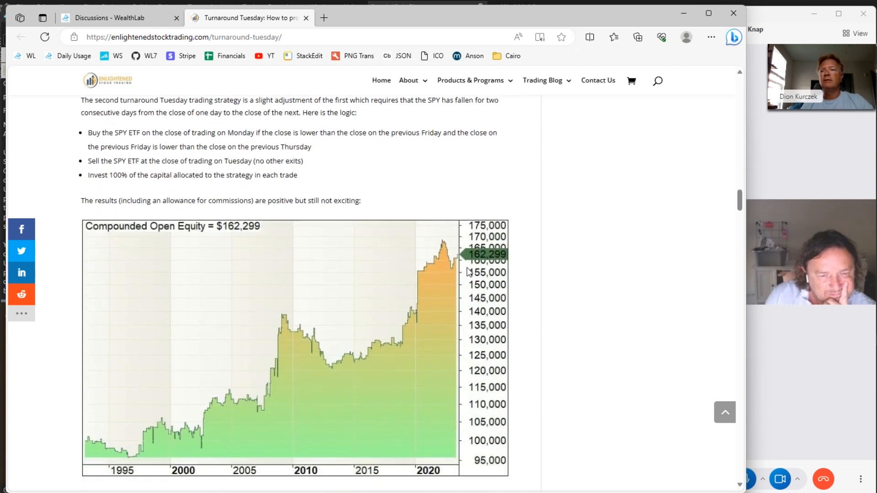
scroll("down", 3)
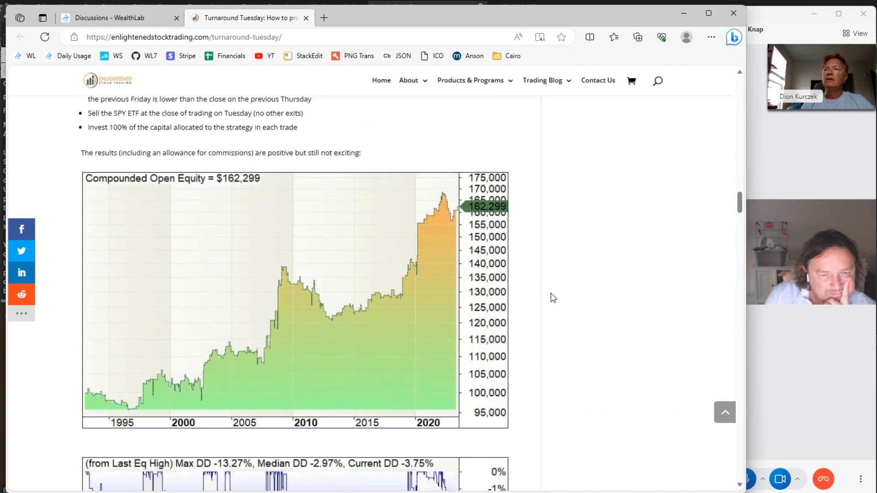
mouse_move(222, 154)
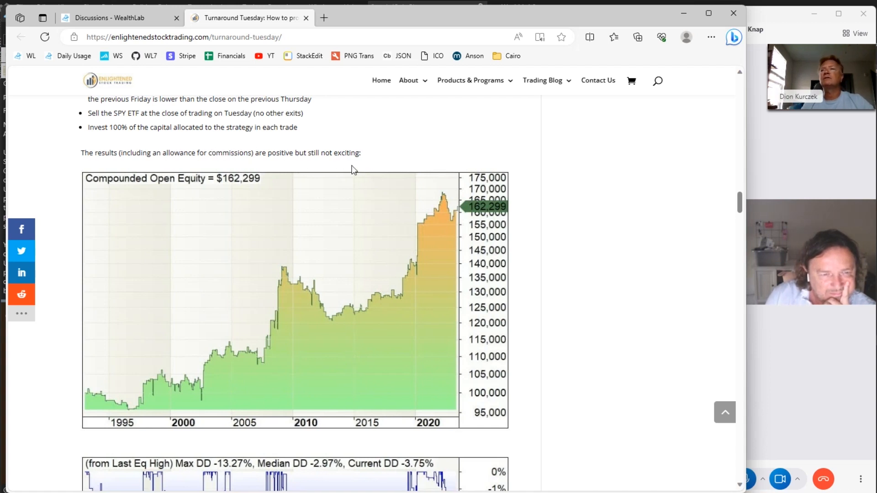
mouse_move(451, 236)
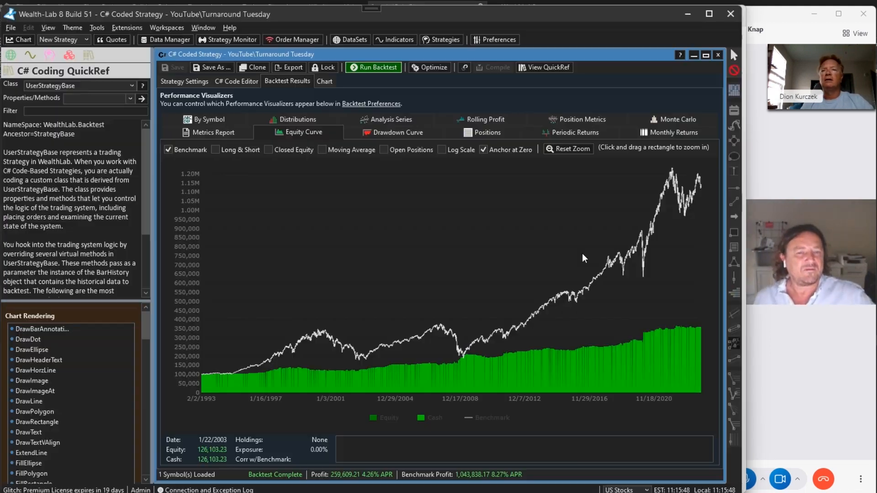
Hide the benchmark and rerun with TT Strategy Version 2, yielding $150,721 profit at 3.04% APR
left_click(168, 149)
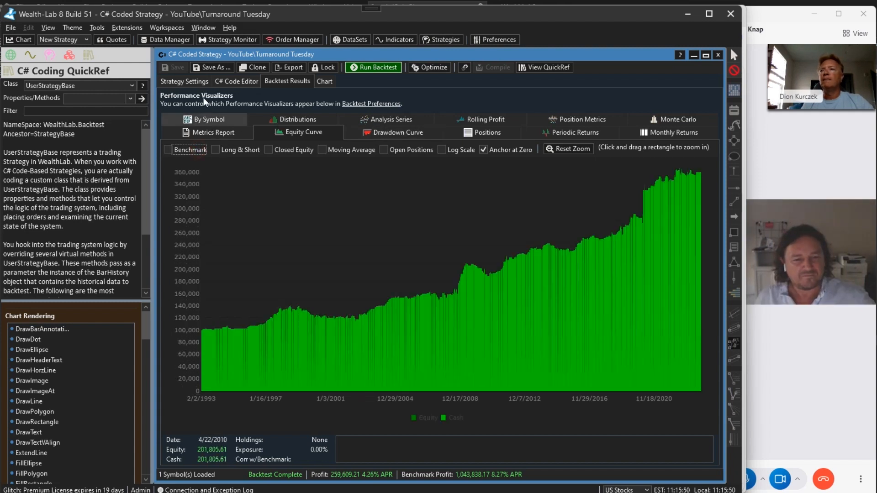
left_click(184, 81)
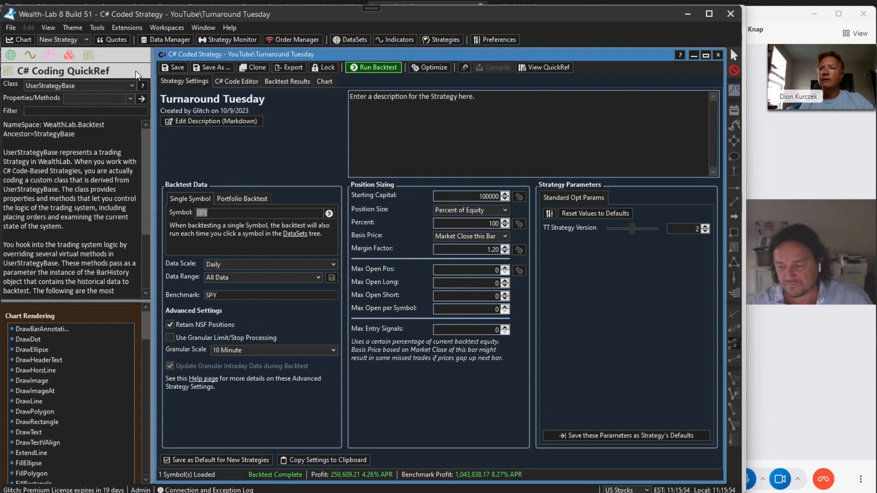
left_click(373, 67)
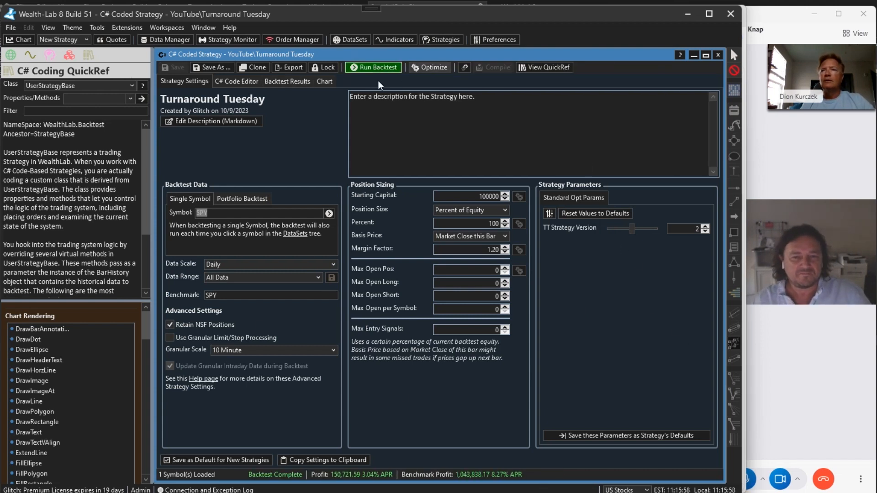
left_click(287, 81)
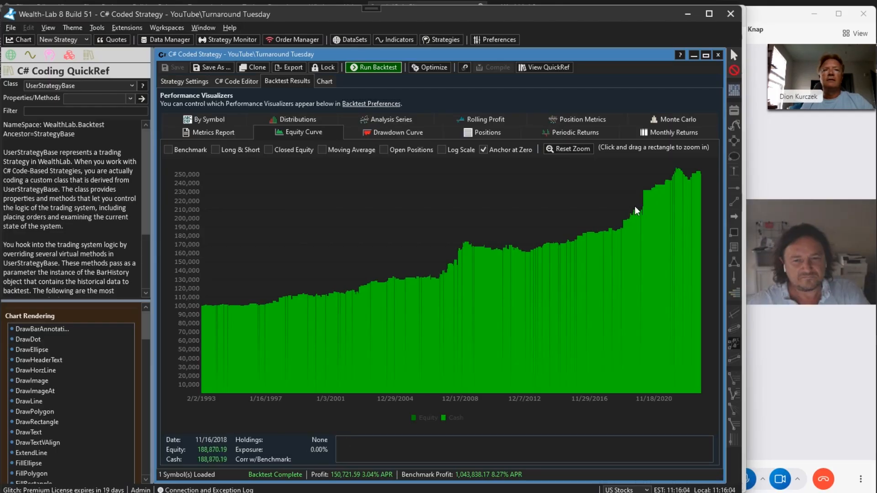
mouse_move(488, 279)
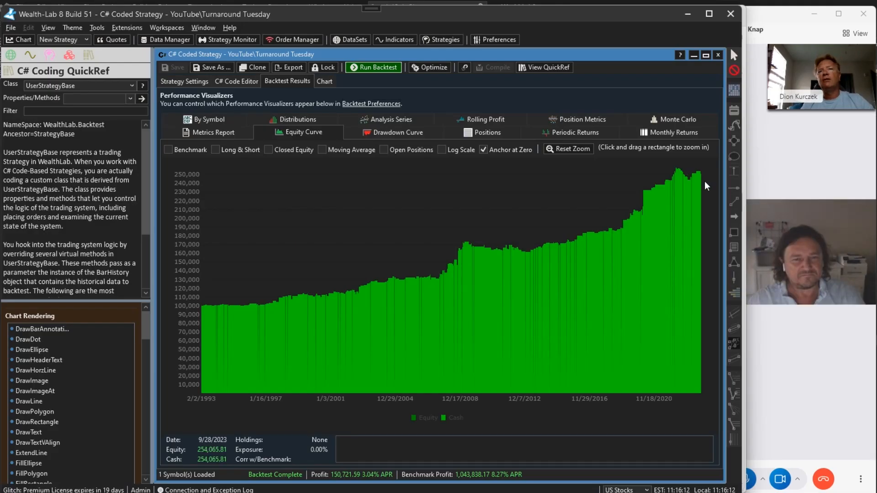
mouse_move(701, 177)
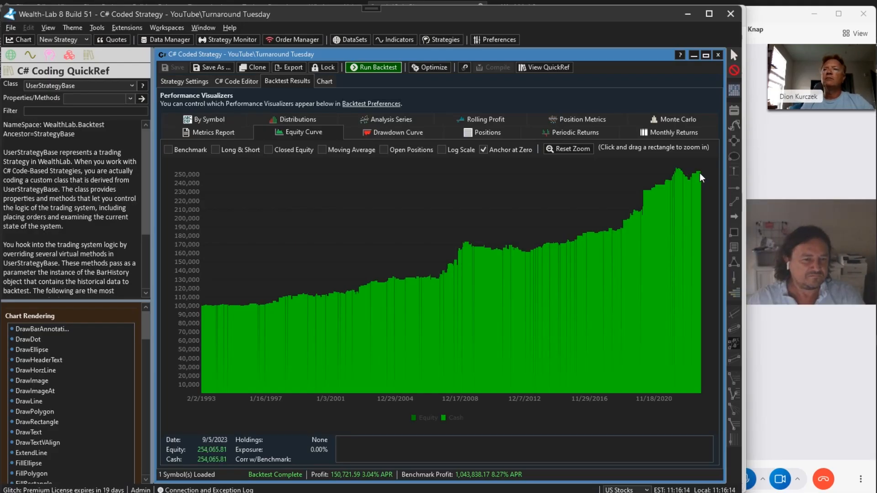
mouse_move(697, 176)
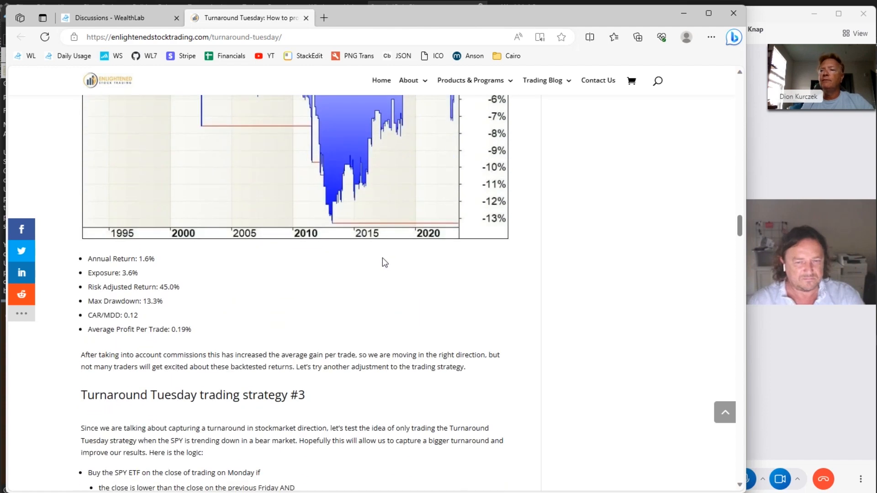
Scroll to strategy #3's rules with the close-below-50-period-moving-average condition
scroll("down", 3)
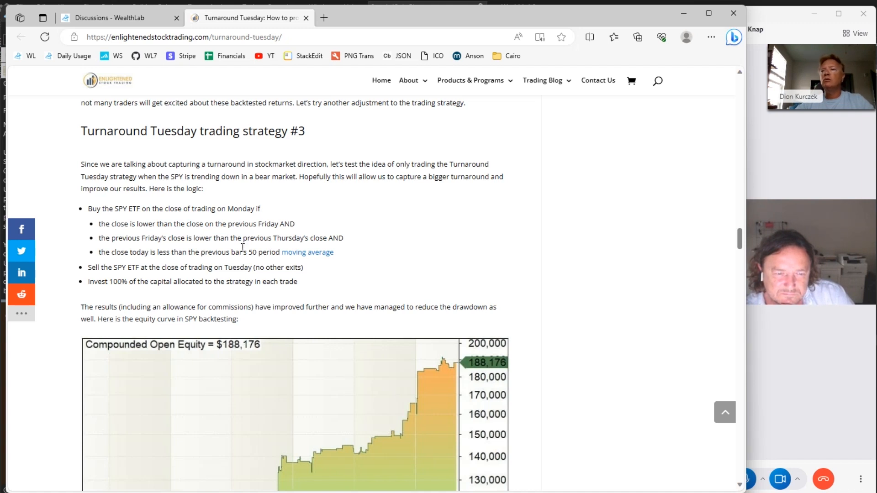
mouse_move(346, 279)
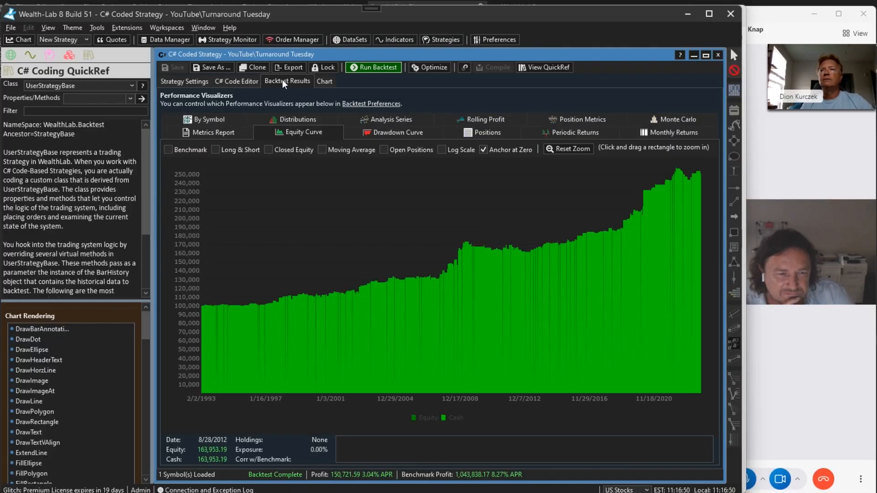
Run version 3 on SPY ($137,980, 2.87% APR), show the benchmark, and open the metrics report
left_click(184, 81)
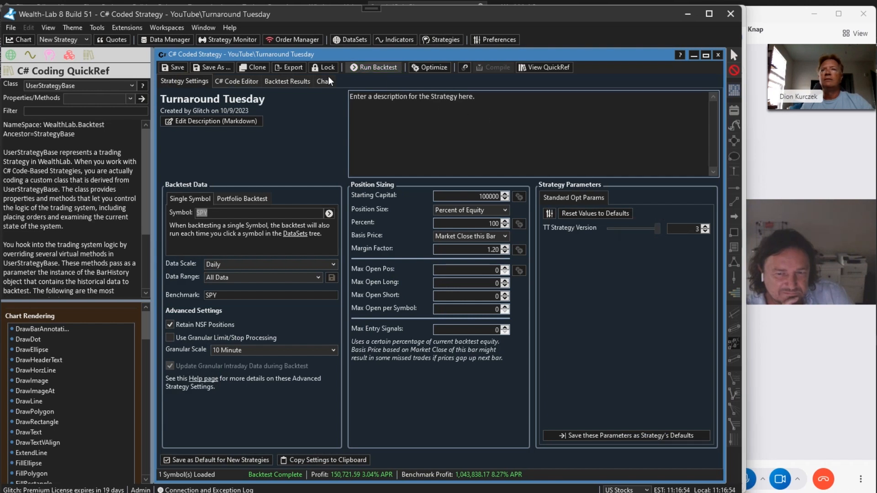
left_click(371, 68)
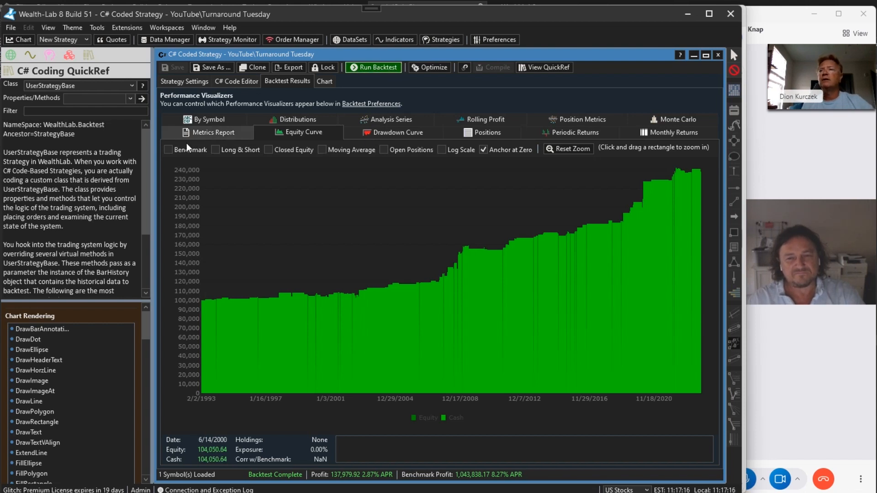
left_click(168, 150)
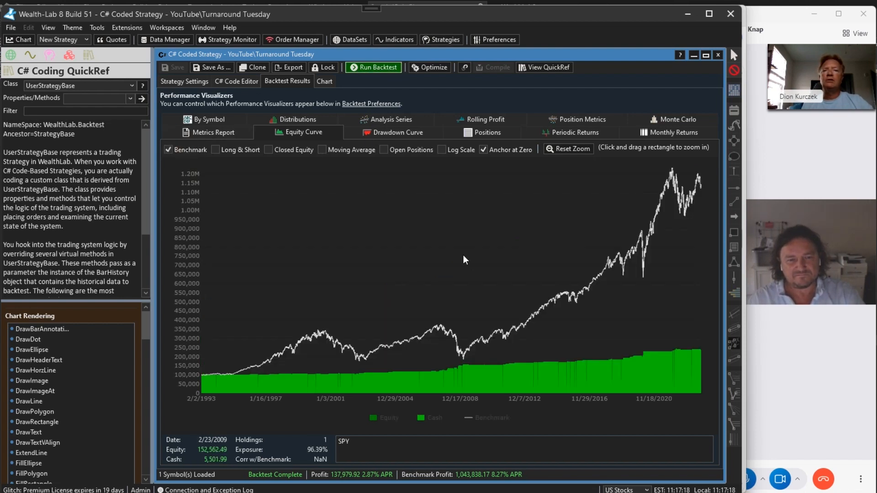
mouse_move(287, 365)
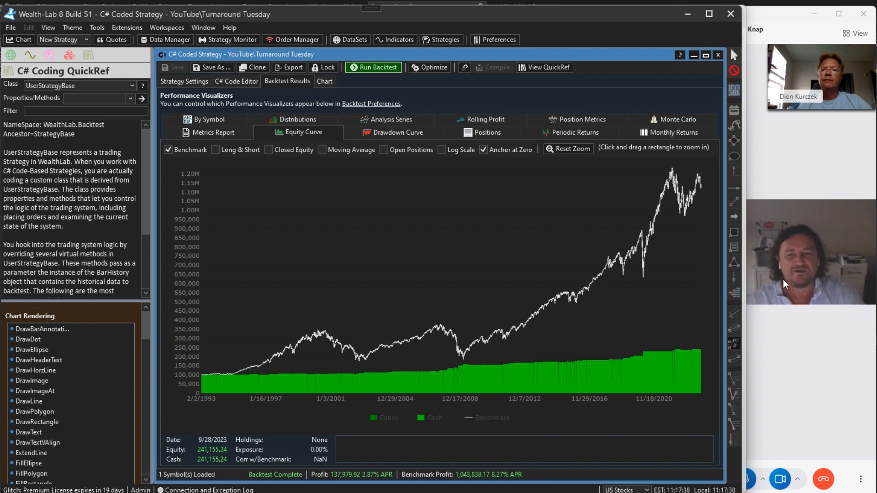
left_click(209, 132)
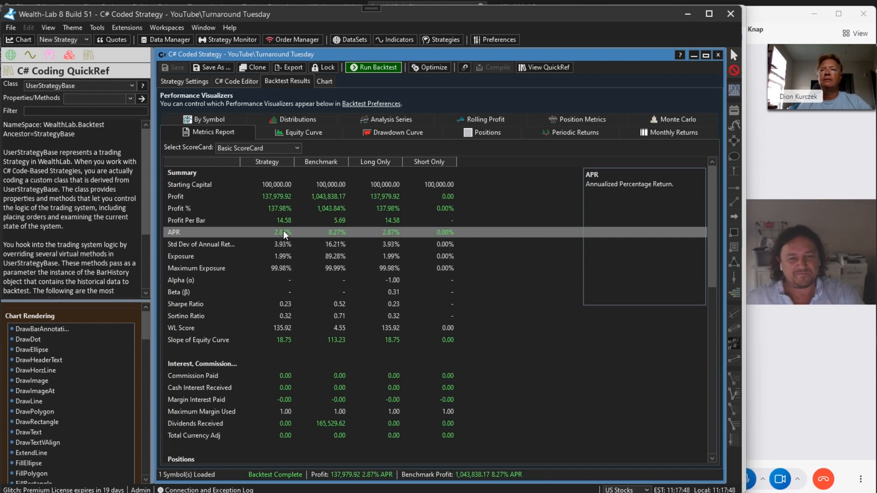
mouse_move(346, 241)
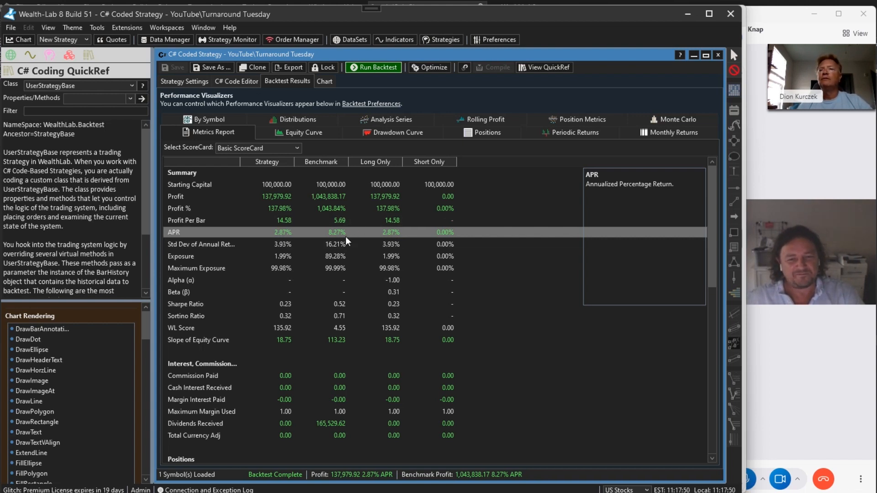
mouse_move(381, 235)
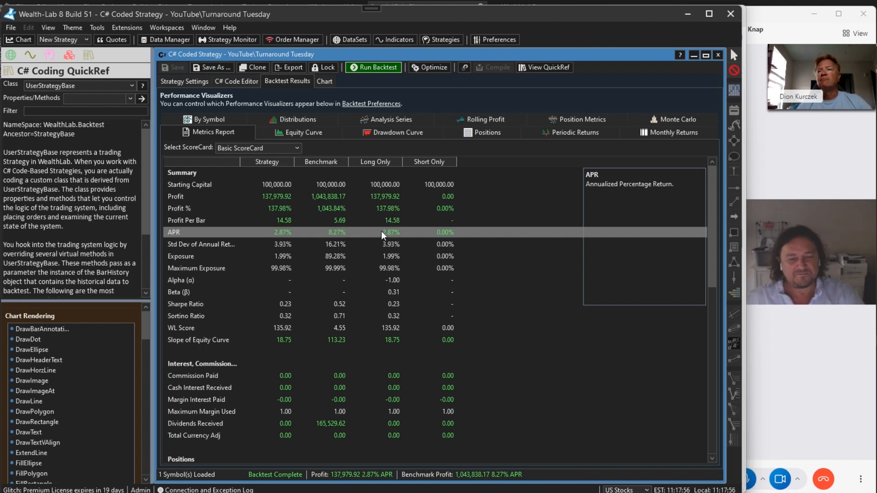
mouse_move(394, 235)
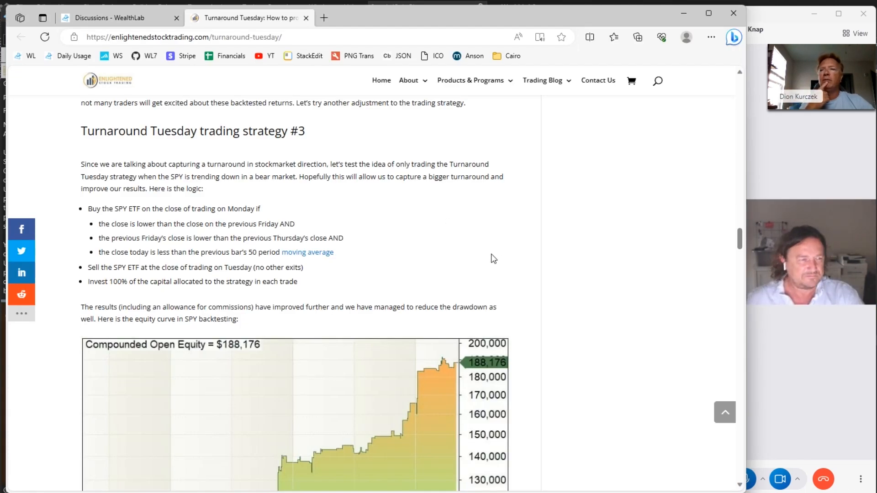
mouse_move(431, 244)
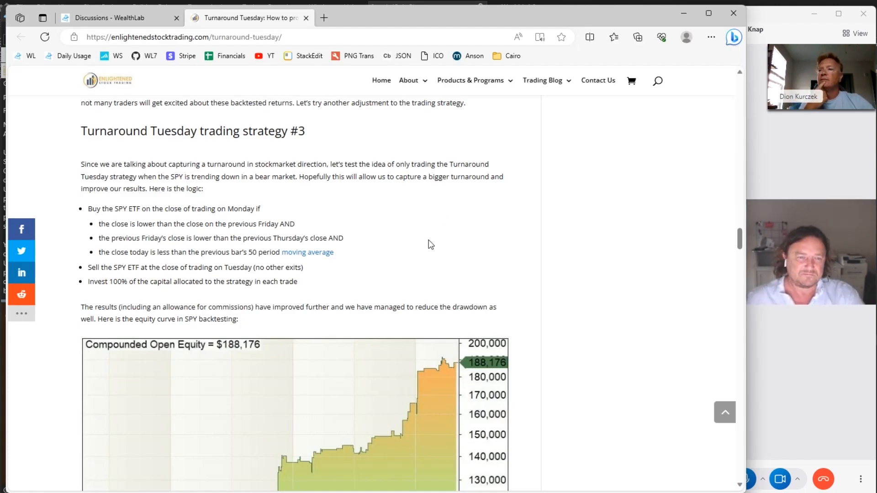
Scroll past strategy #3's results to the T3 Strategy section and its $866,324 equity chart
scroll("down", 3)
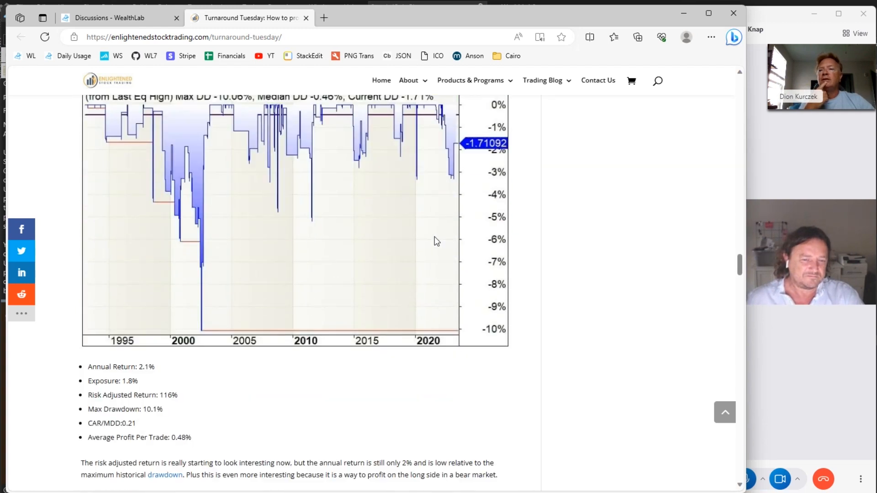
scroll("down", 3)
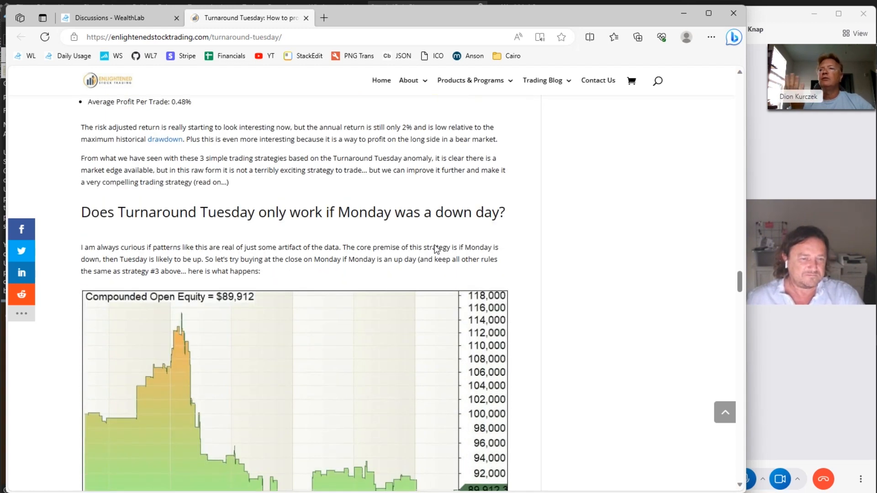
scroll("down", 3)
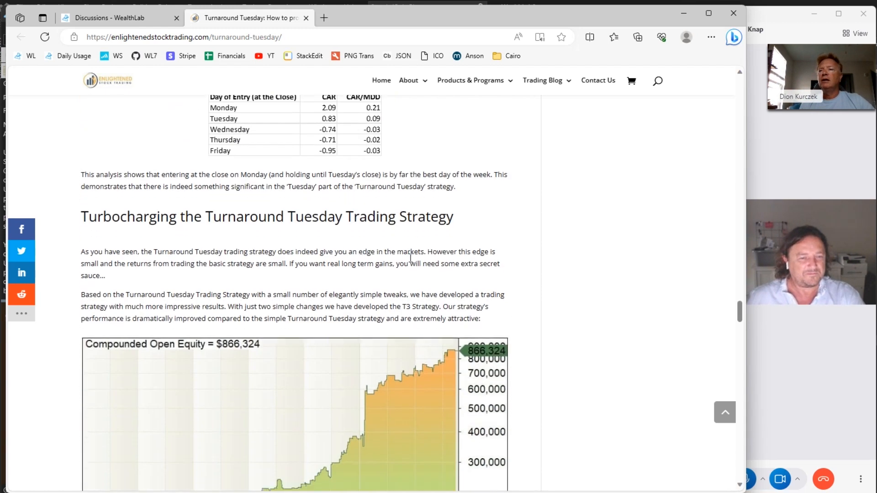
scroll("down", 3)
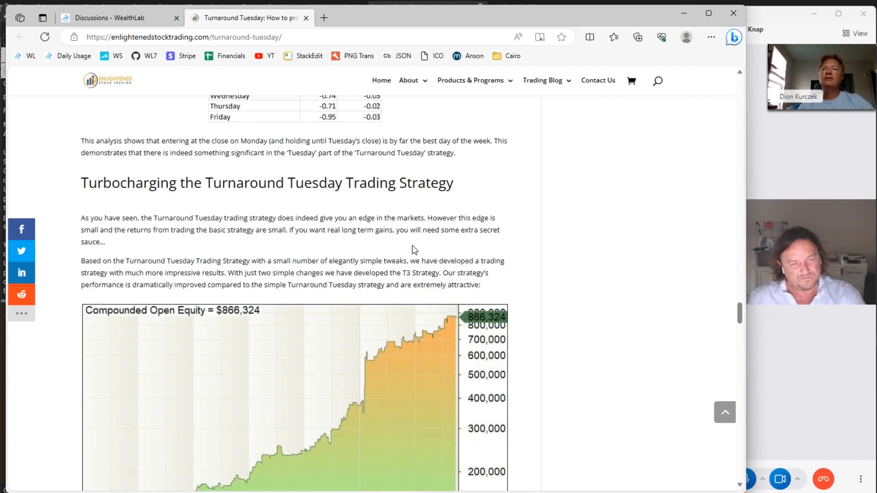
scroll("down", 3)
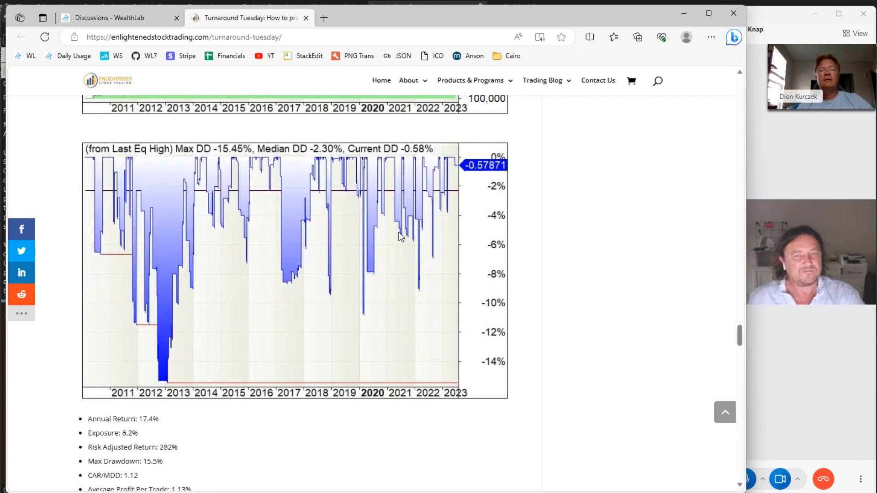
scroll("down", 3)
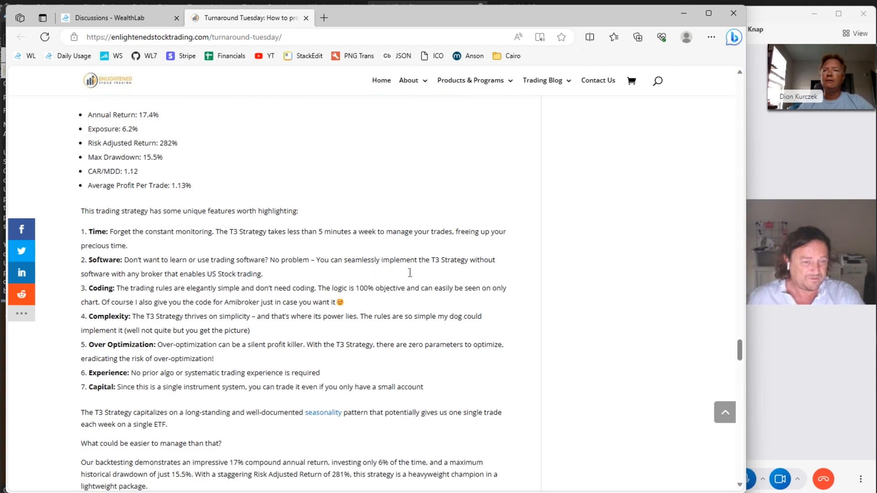
scroll("down", 3)
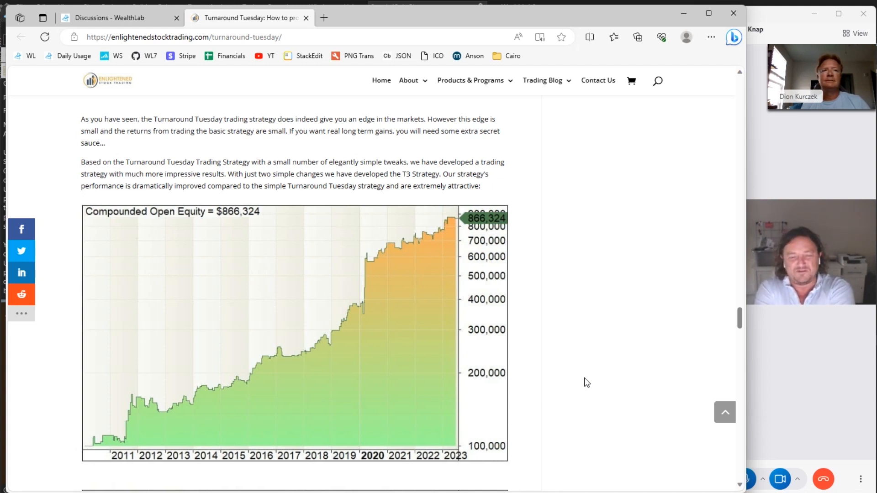
mouse_move(552, 368)
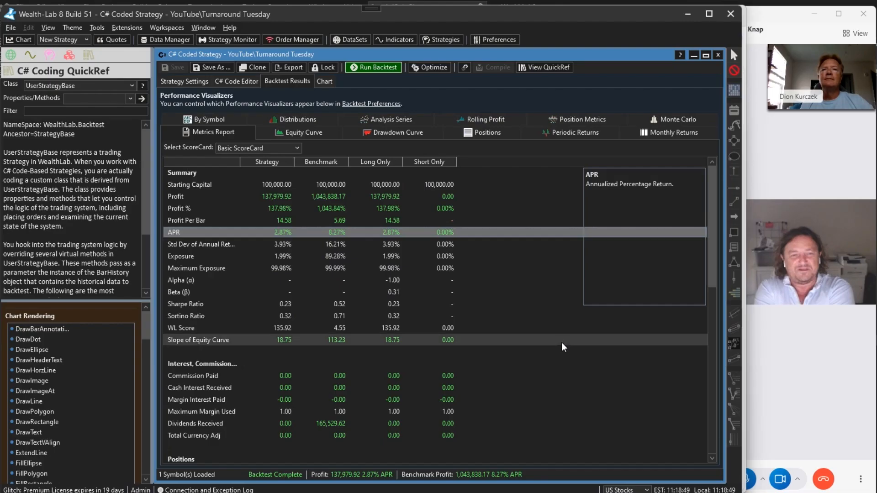
Change the strategy symbol from SPY to SPXL and run the backtest
left_click(299, 133)
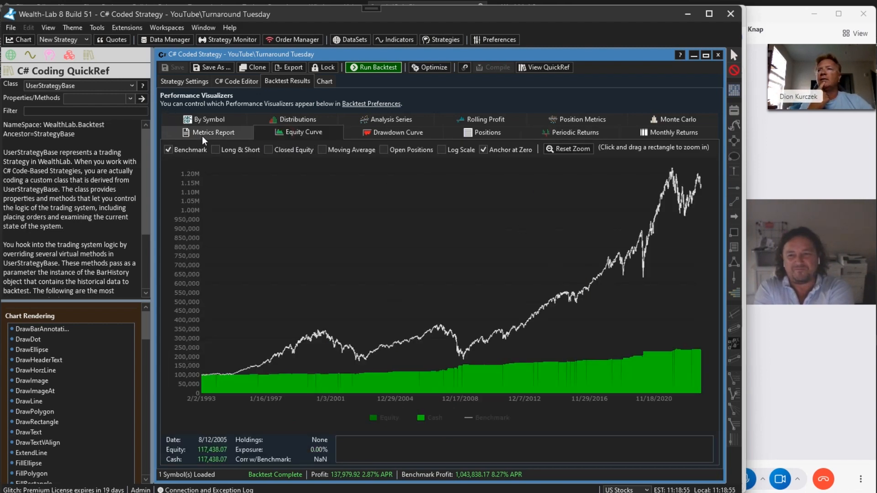
left_click(212, 133)
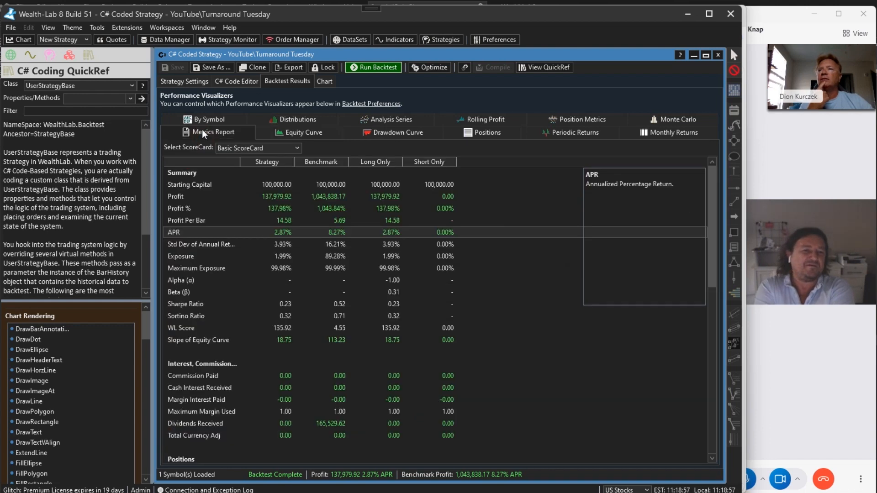
left_click(184, 81)
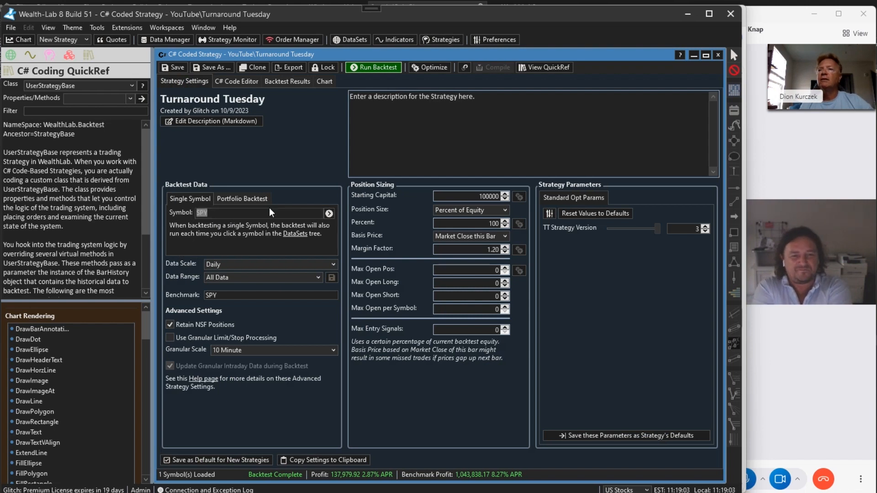
triple_click(207, 213)
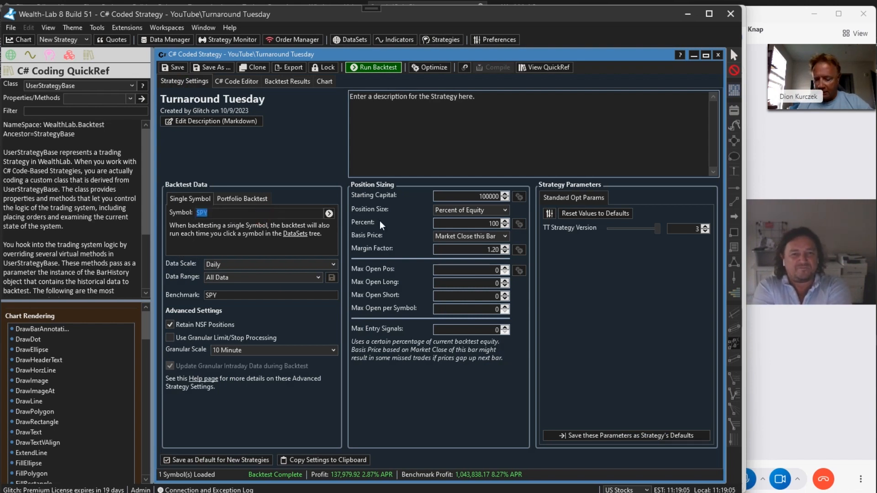
type("SPXL")
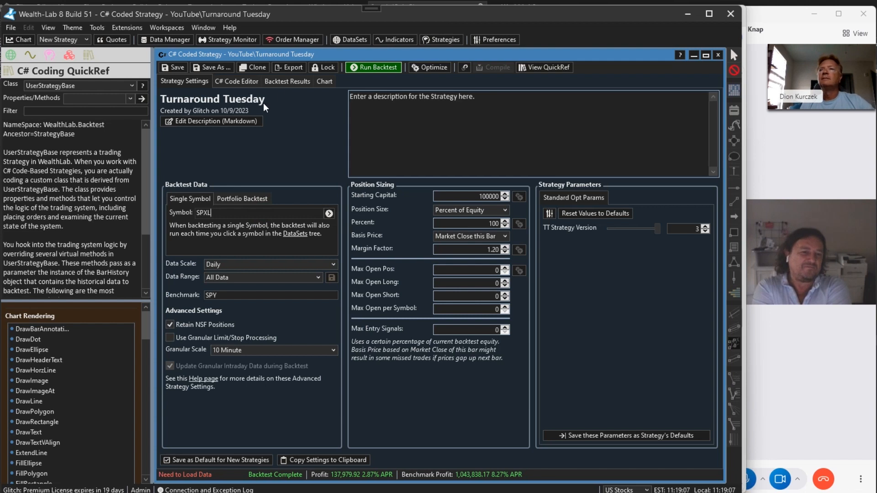
left_click(372, 67)
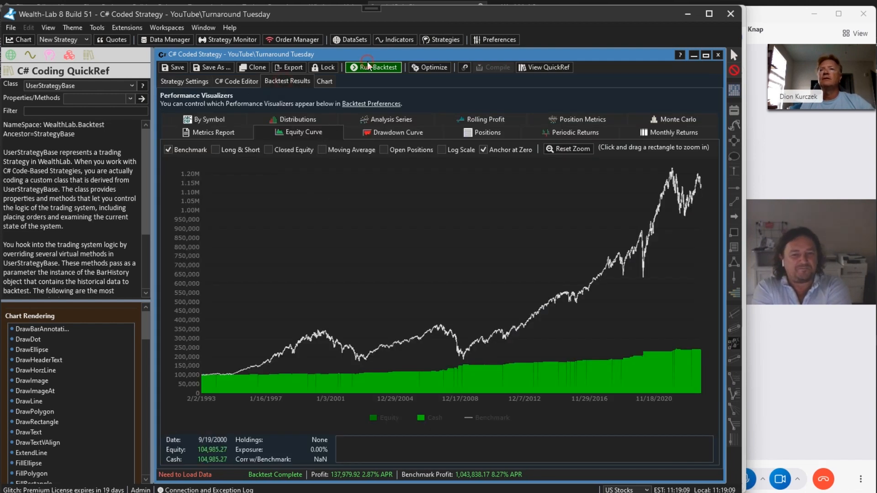
left_click(373, 68)
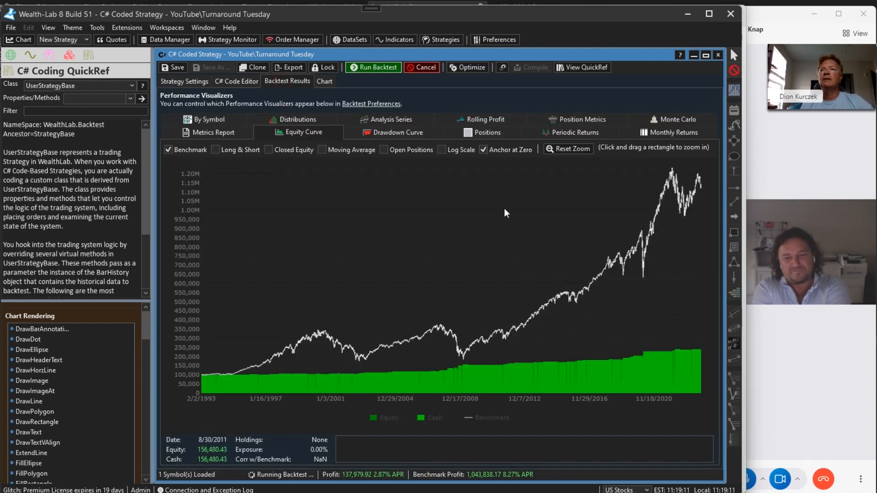
left_click(373, 67)
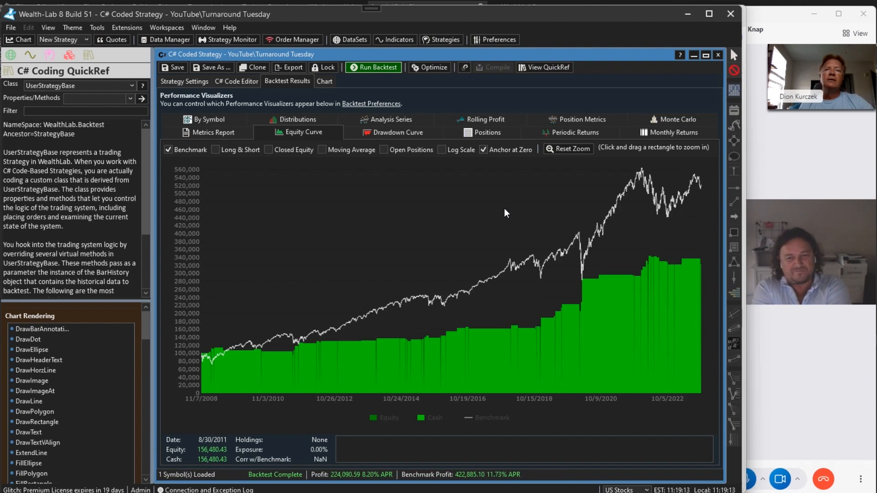
mouse_move(274, 406)
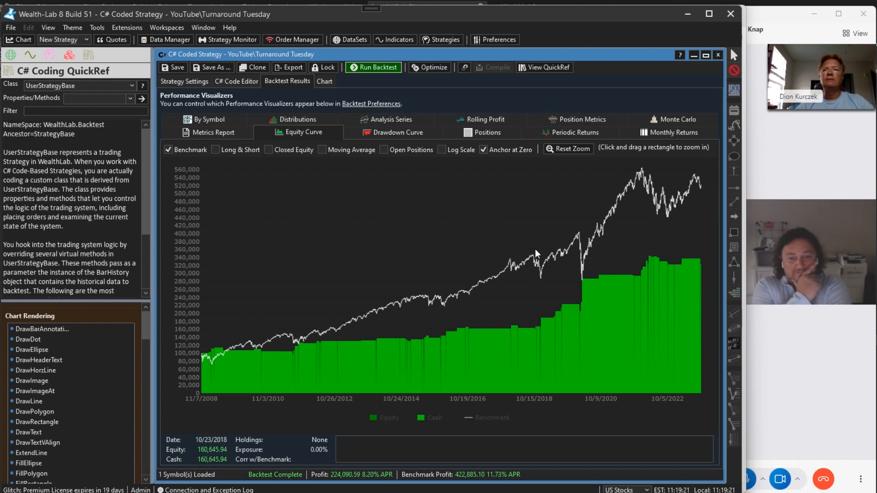
Set TT Strategy Version to 1 and rerun, giving $505,463 profit at 12.83% APR
left_click(184, 81)
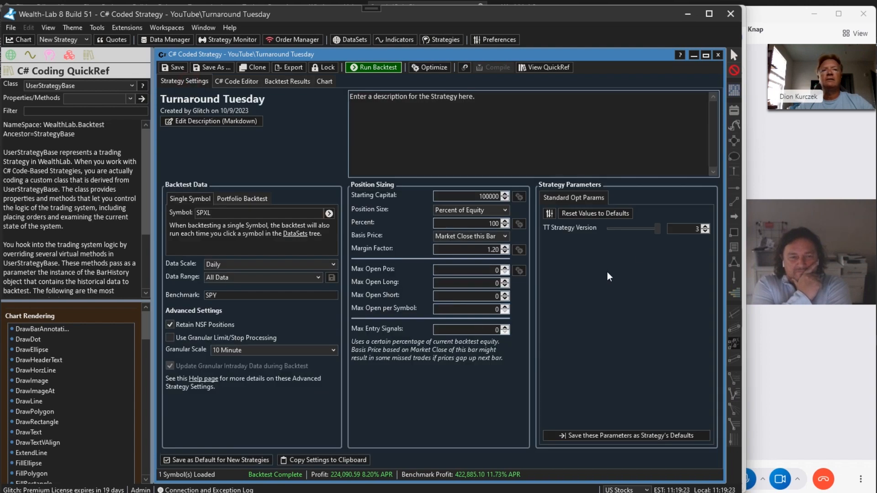
left_click_drag(645, 229, 607, 228)
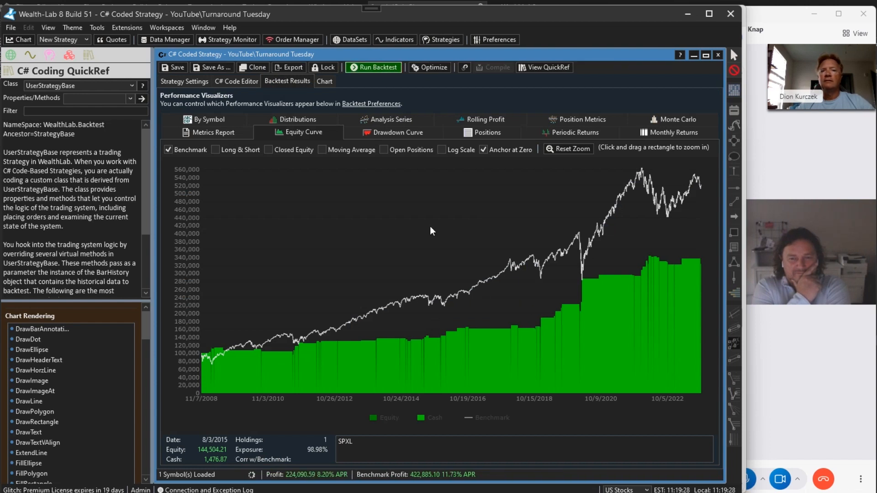
left_click(373, 67)
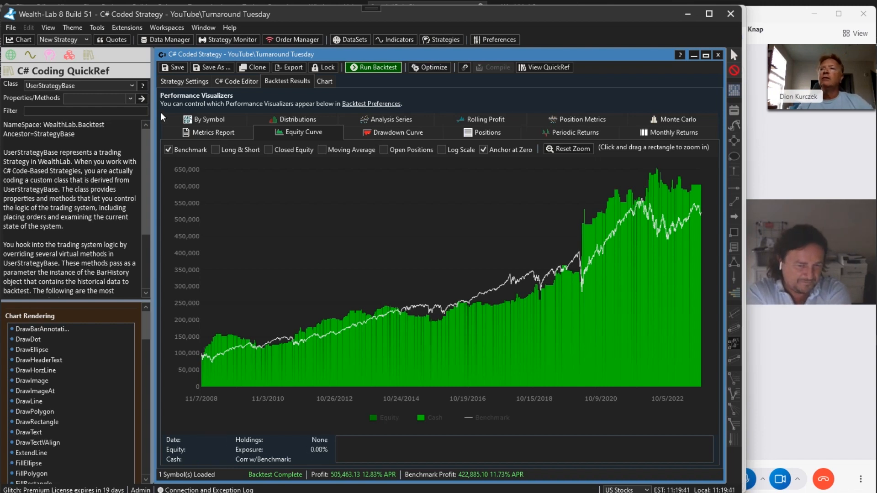
Rerun with SPXL as benchmark ($2,446,658, 24.23% APR), then check the drawdown and equity curves
left_click(184, 81)
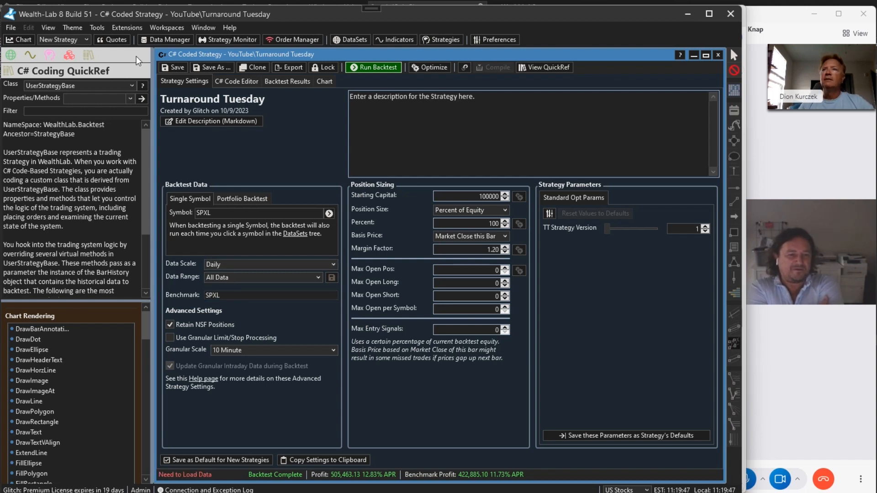
left_click(373, 67)
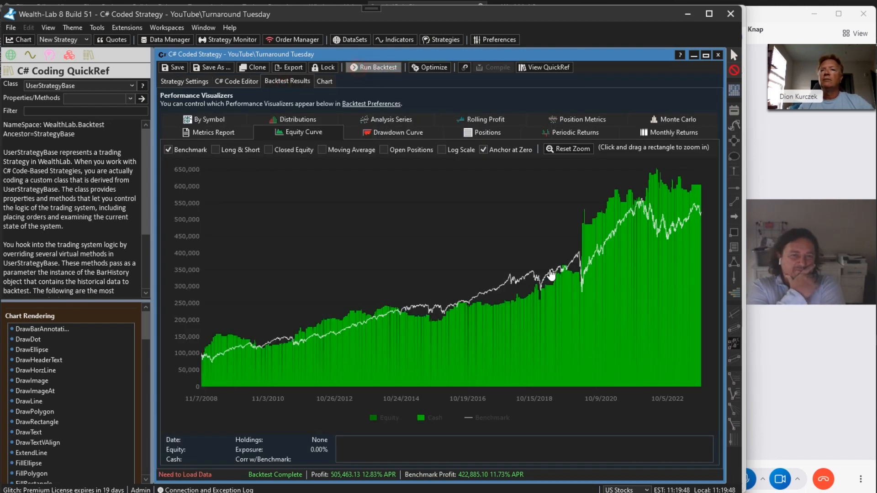
left_click(373, 67)
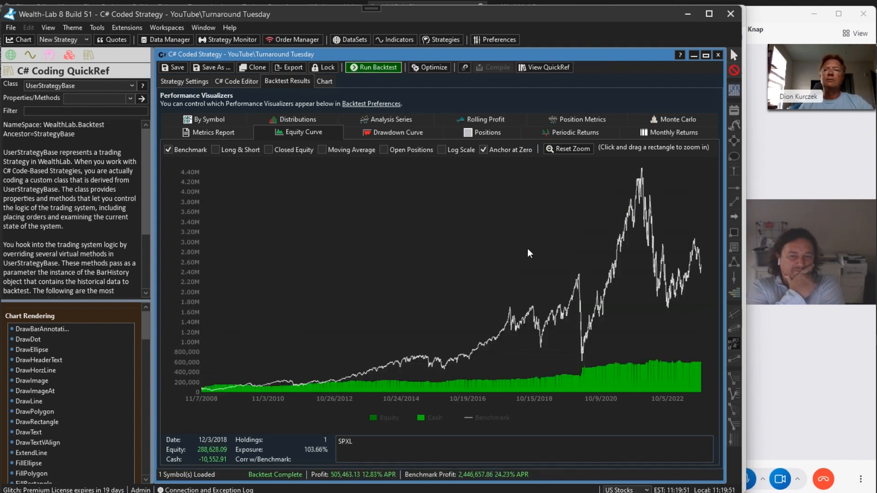
mouse_move(686, 257)
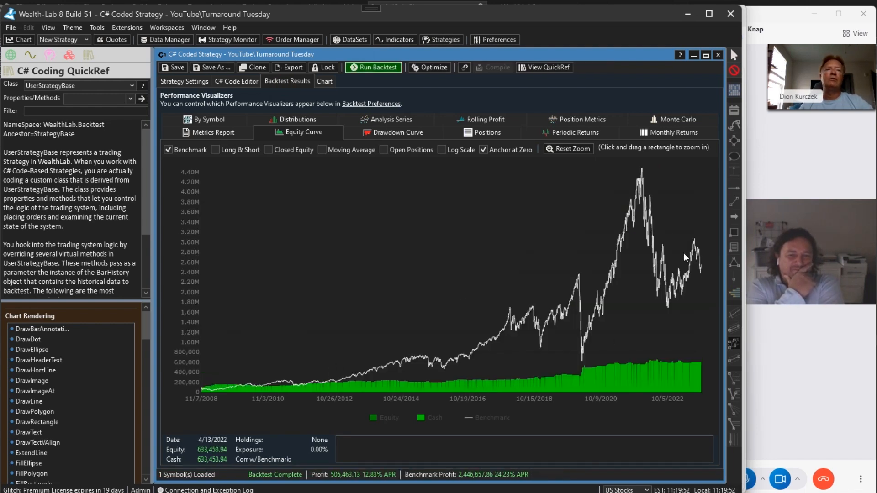
mouse_move(696, 285)
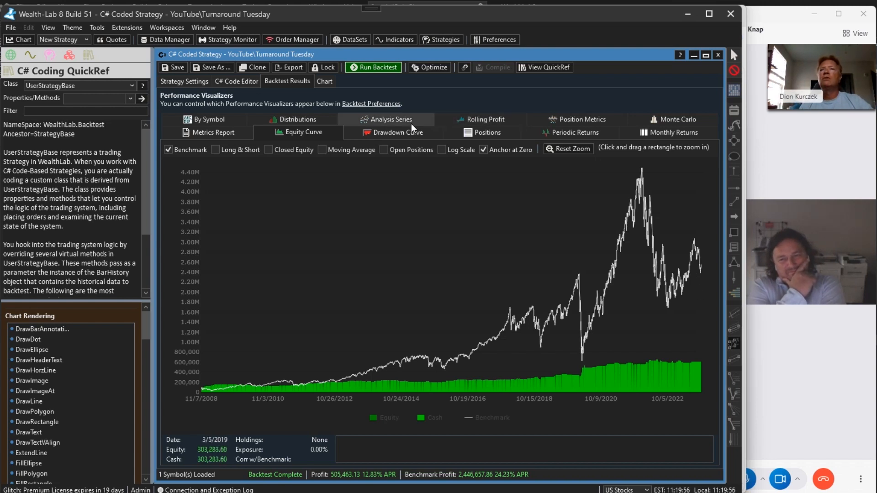
left_click(396, 132)
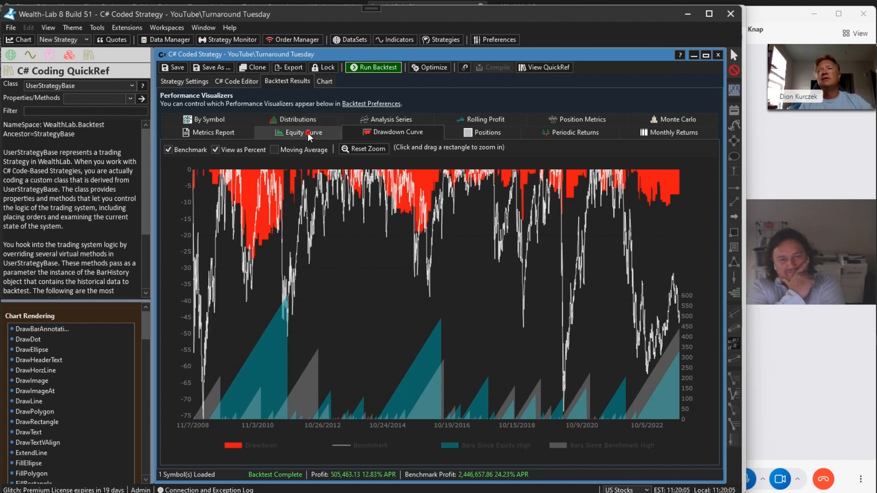
left_click(298, 133)
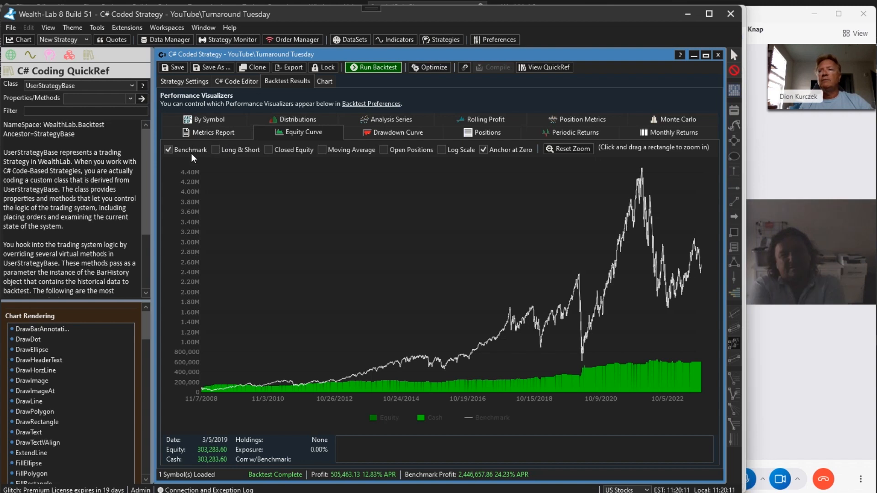
Hide the benchmark line, leaving only the SPXL strategy equity curve near $650,000
left_click(168, 149)
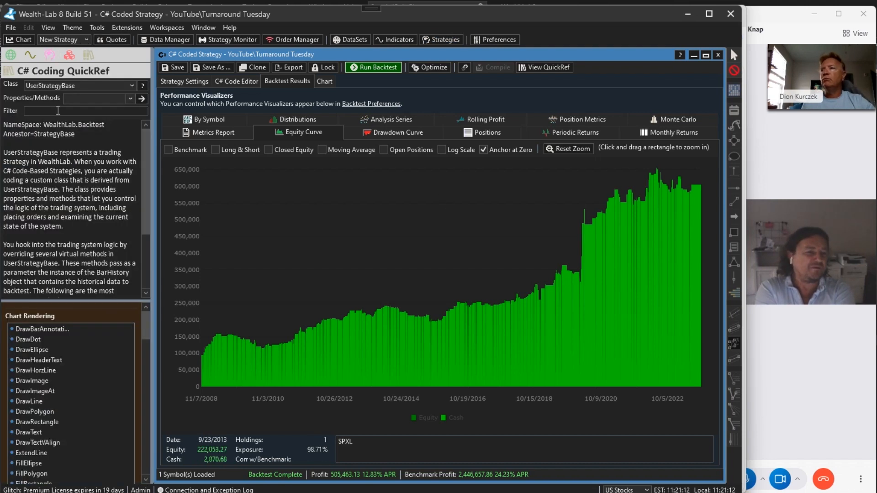
Open the Strategies panel and scroll down to the Youtube Strategies folder
left_click(442, 40)
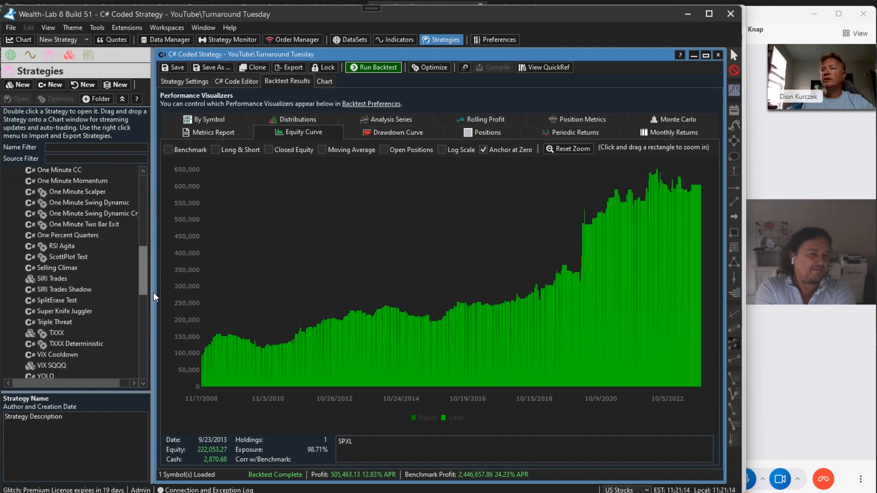
scroll("down", 3)
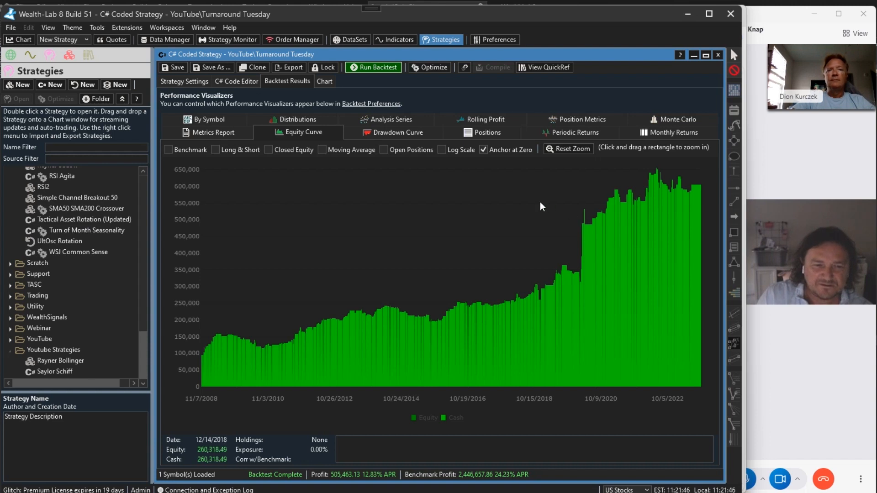
mouse_move(435, 366)
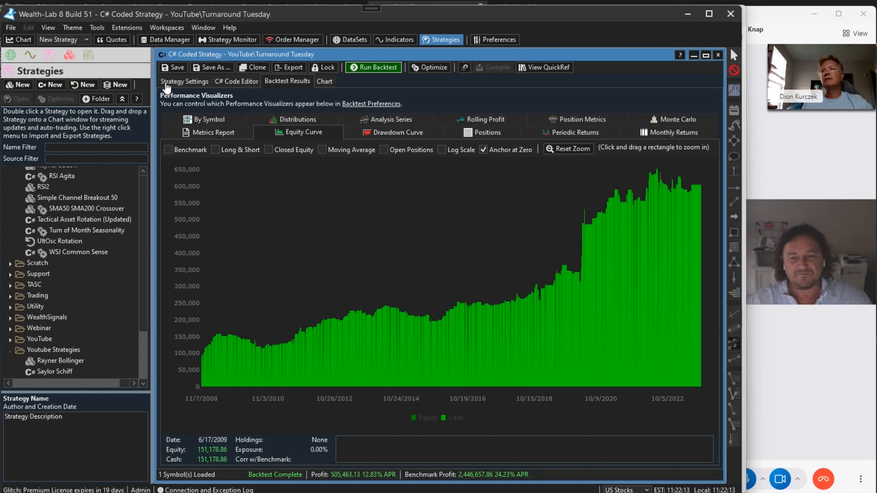
left_click(184, 82)
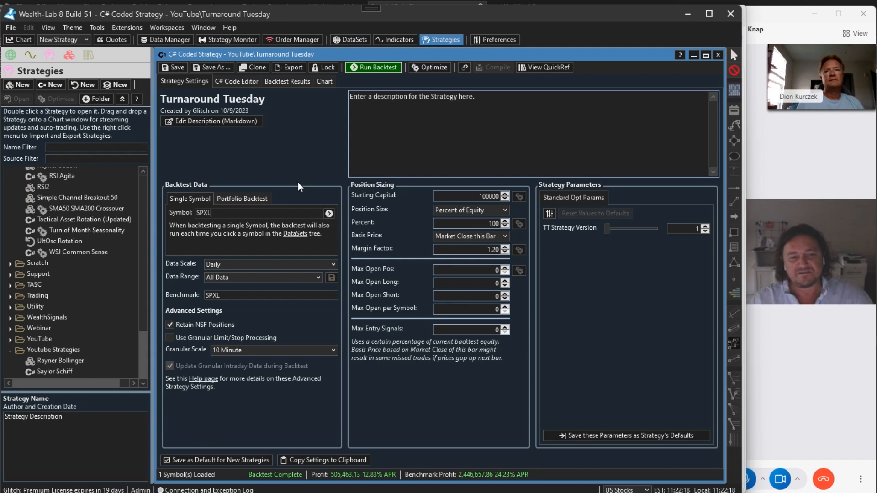
mouse_move(342, 193)
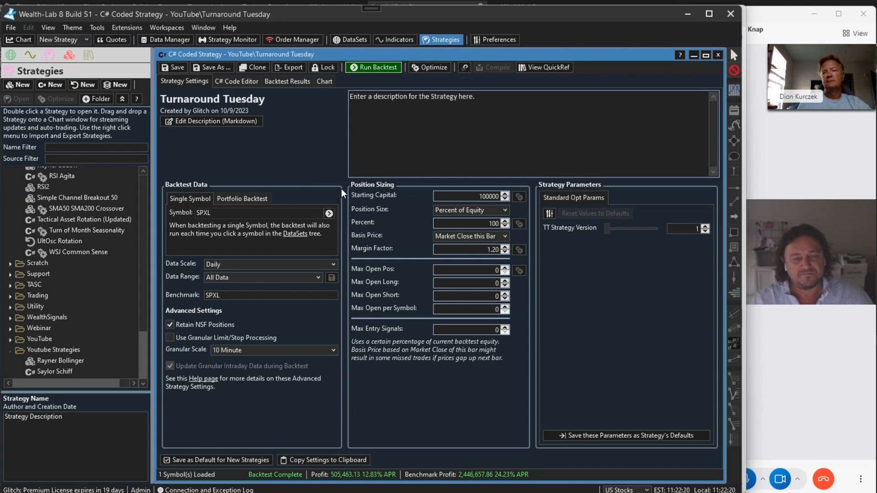
mouse_move(341, 193)
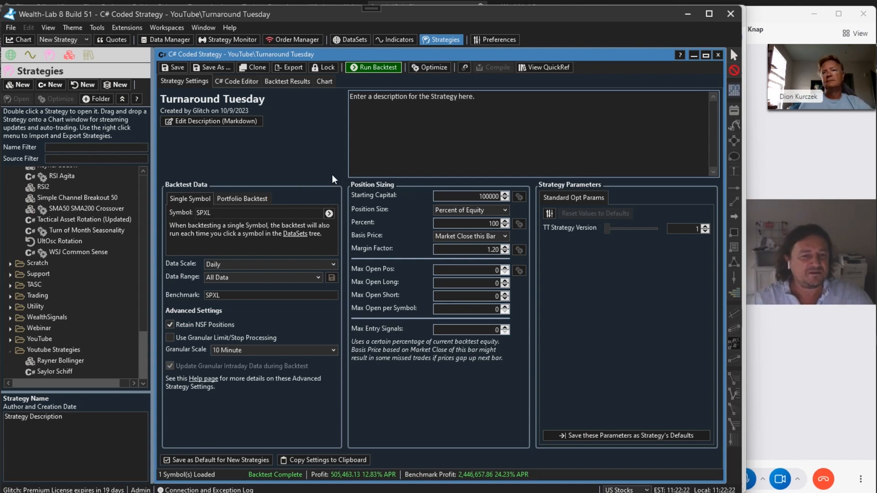
mouse_move(314, 150)
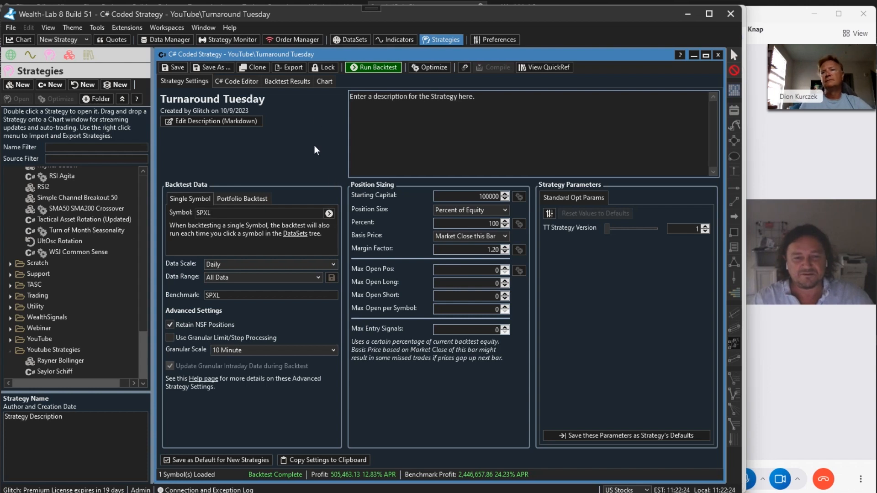
left_click(287, 81)
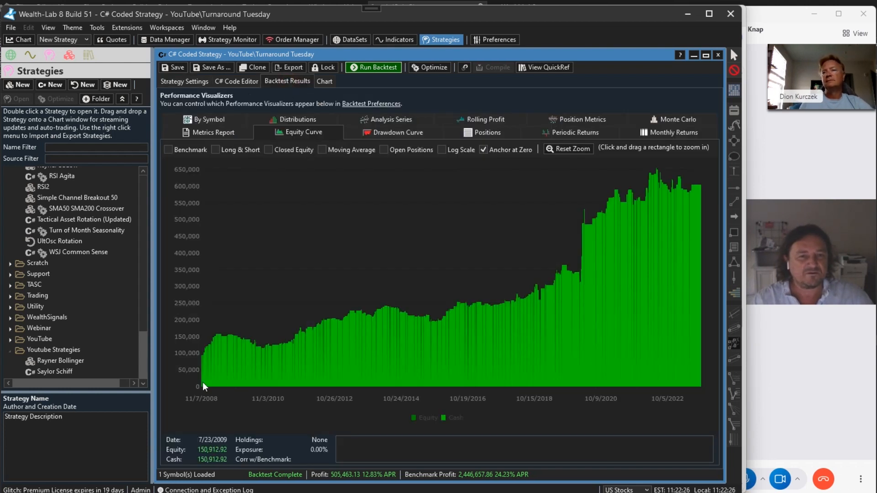
mouse_move(200, 390)
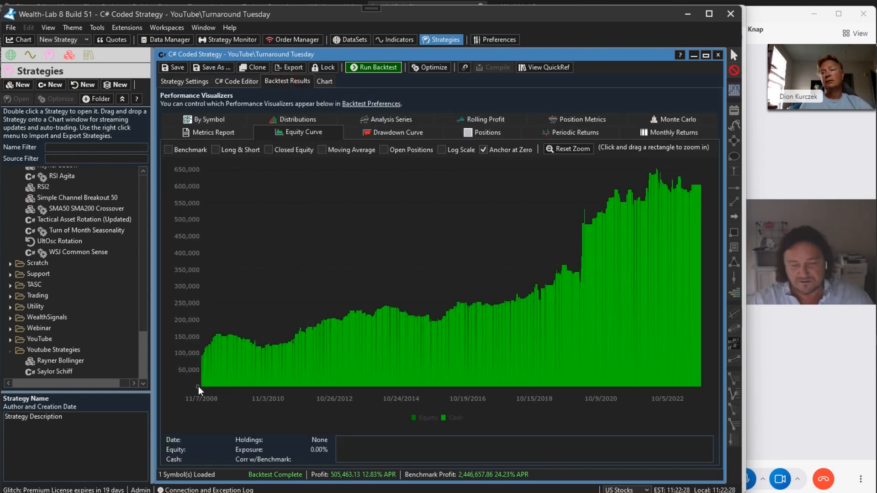
mouse_move(247, 408)
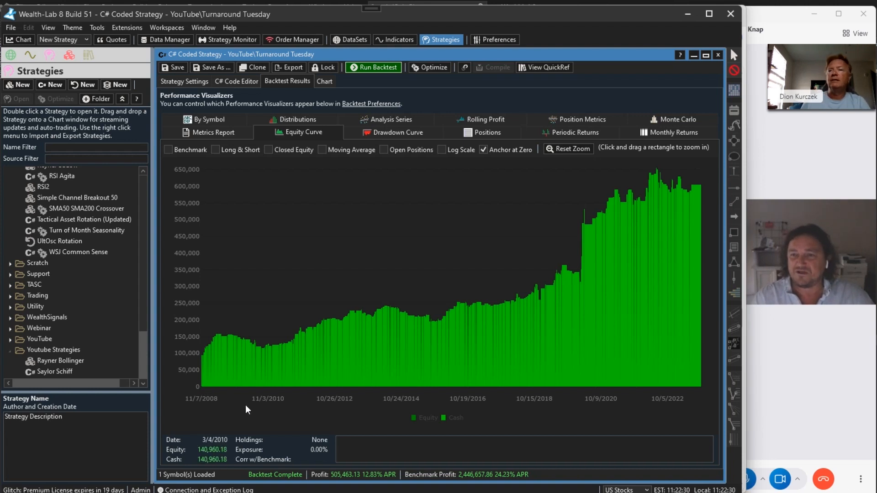